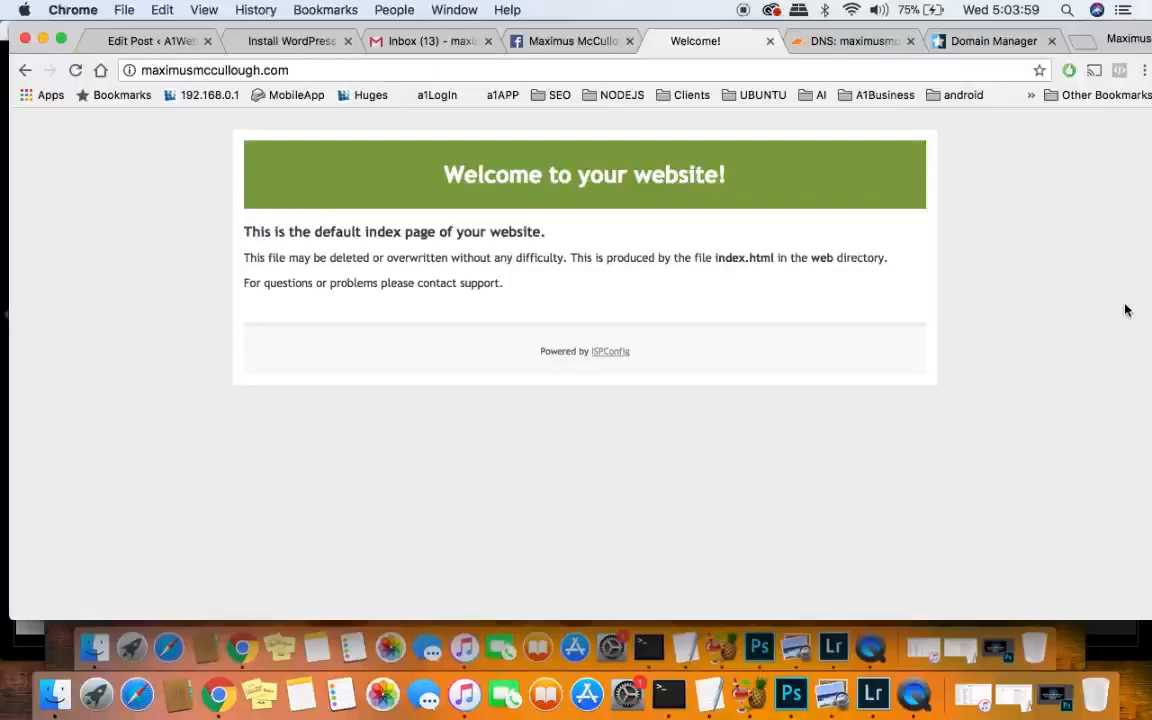
{"action": "mouse_move", "coordinate": [1036, 232]}
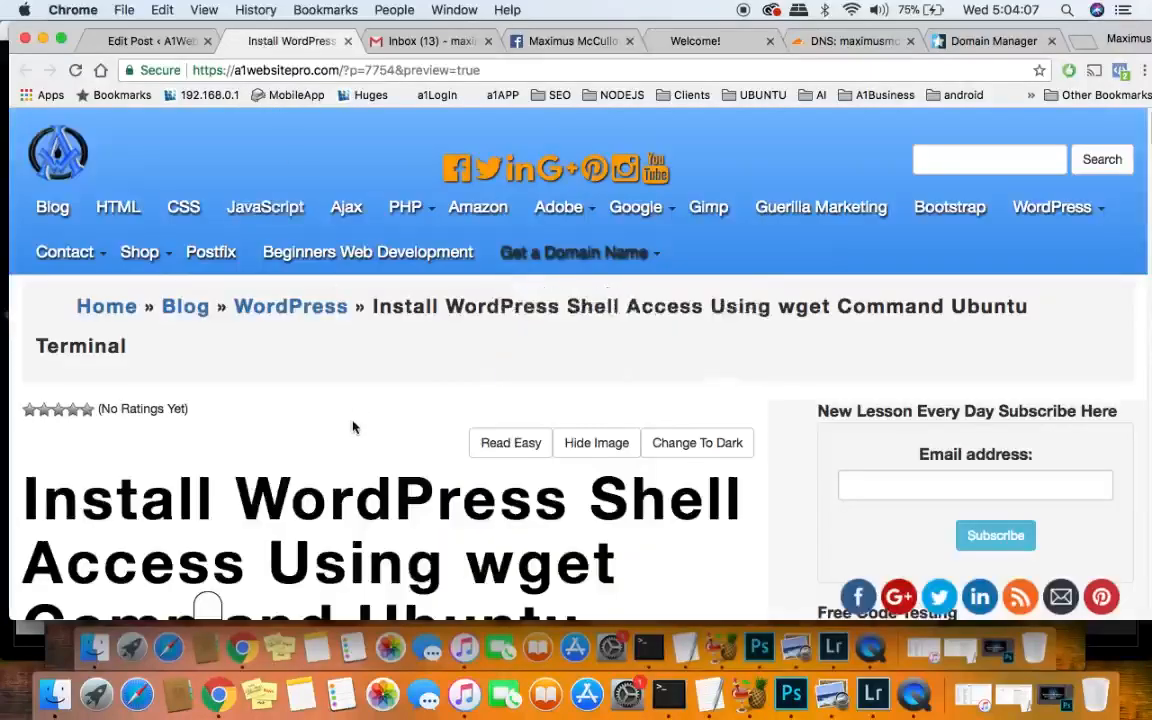
{"action": "scroll", "scroll_direction": "down", "scroll_amount": 3}
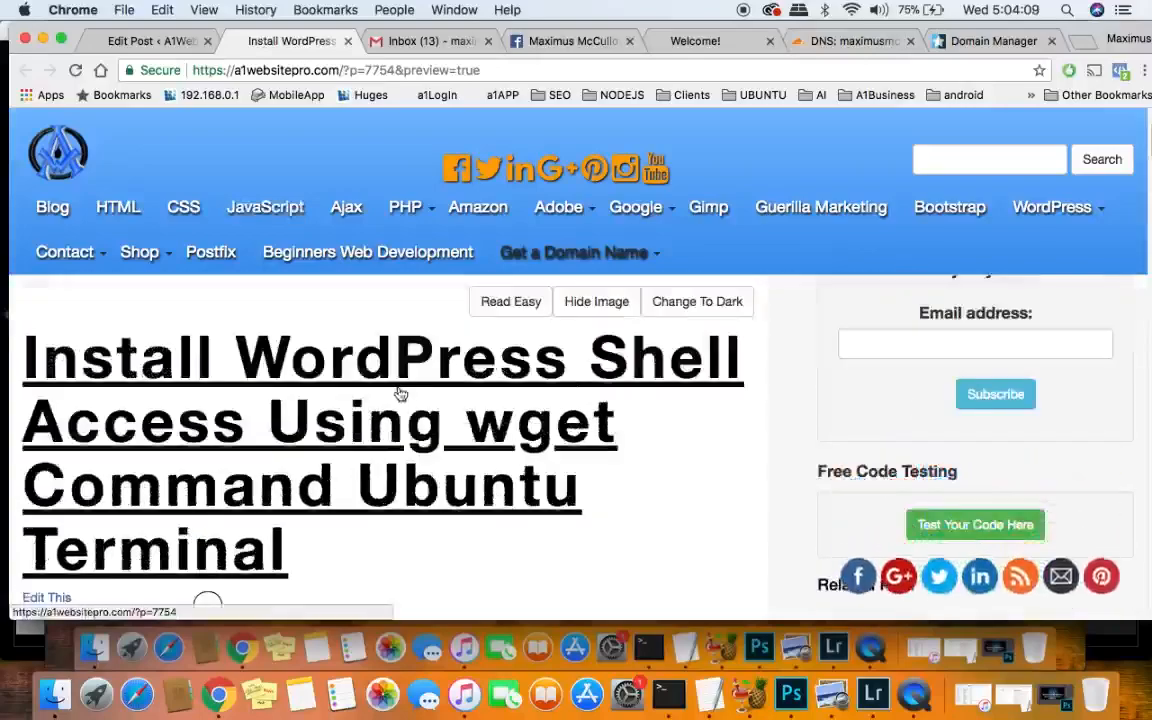
{"action": "scroll", "scroll_direction": "down", "scroll_amount": 3}
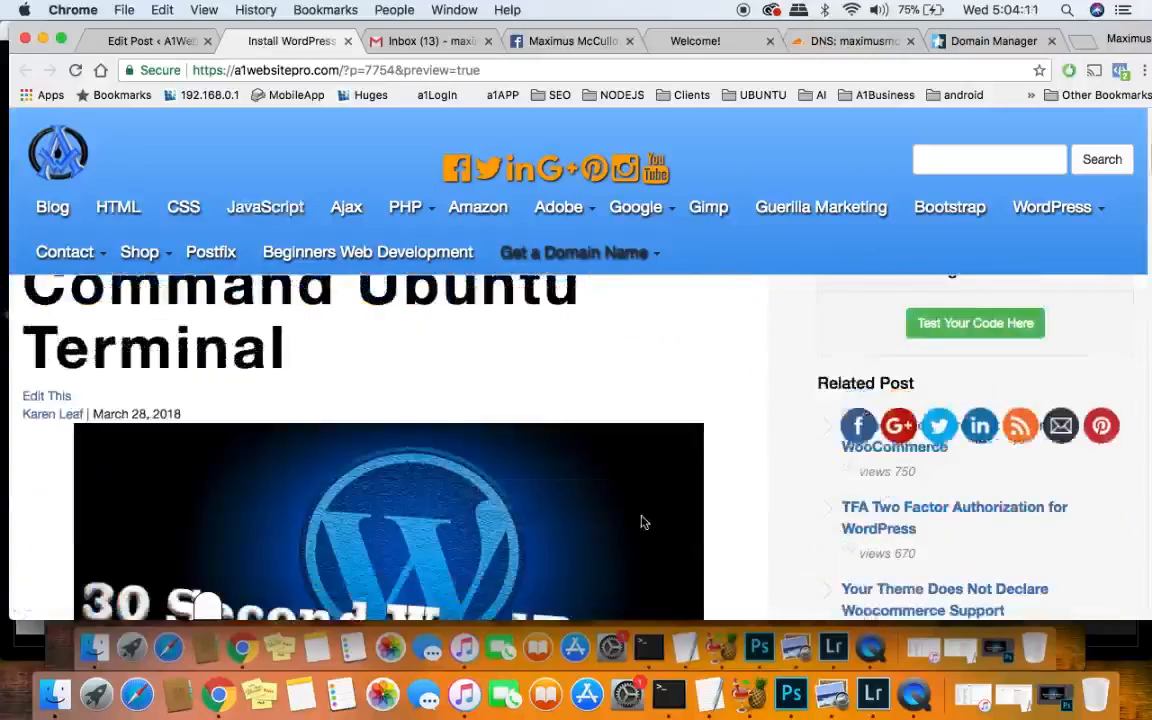
{"action": "scroll", "scroll_direction": "down", "scroll_amount": 3}
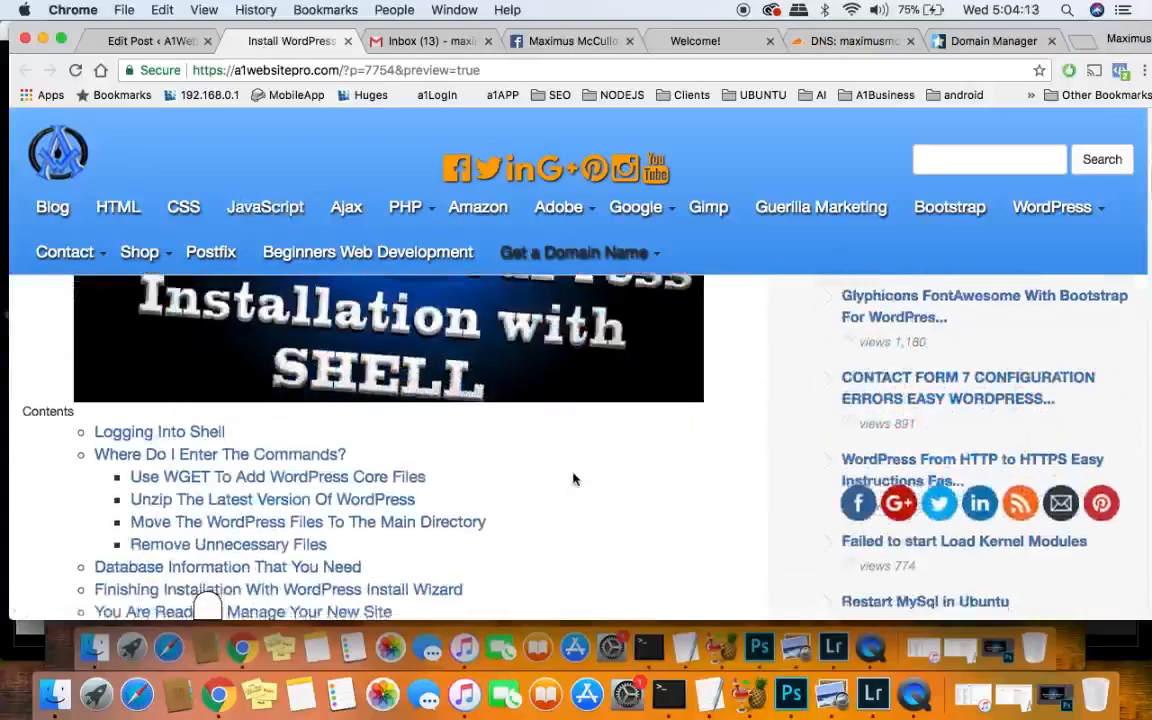
{"action": "scroll", "scroll_direction": "down", "scroll_amount": 3}
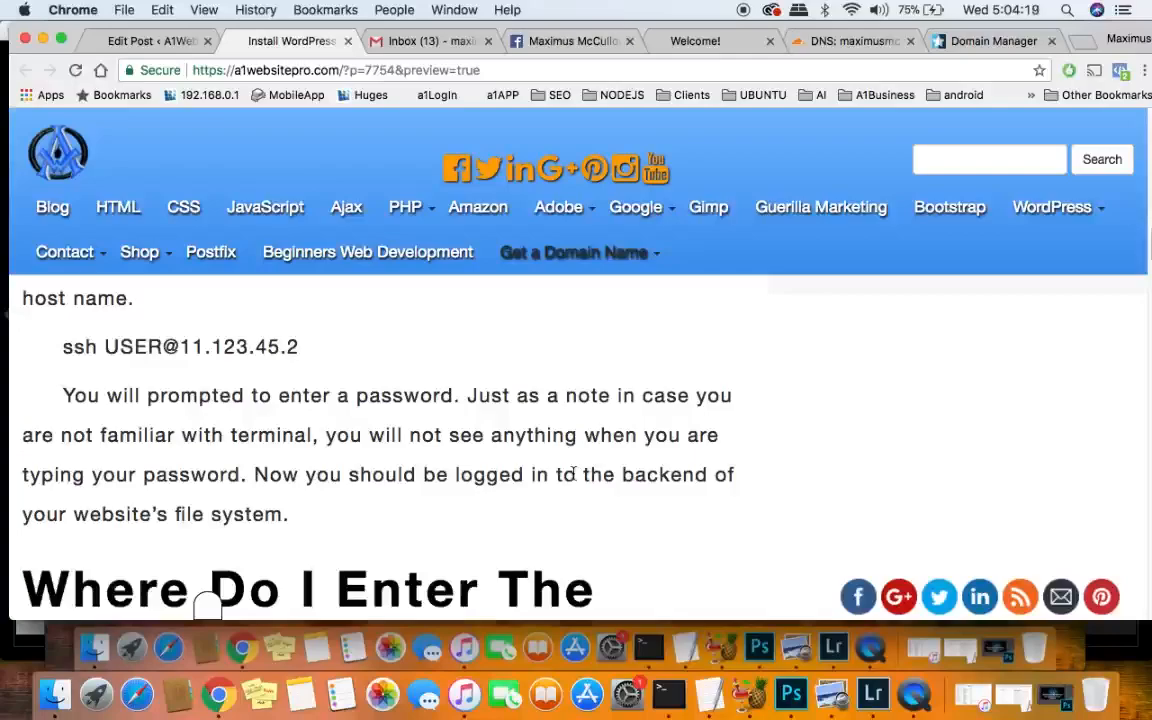
{"action": "scroll", "scroll_direction": "down", "scroll_amount": 3}
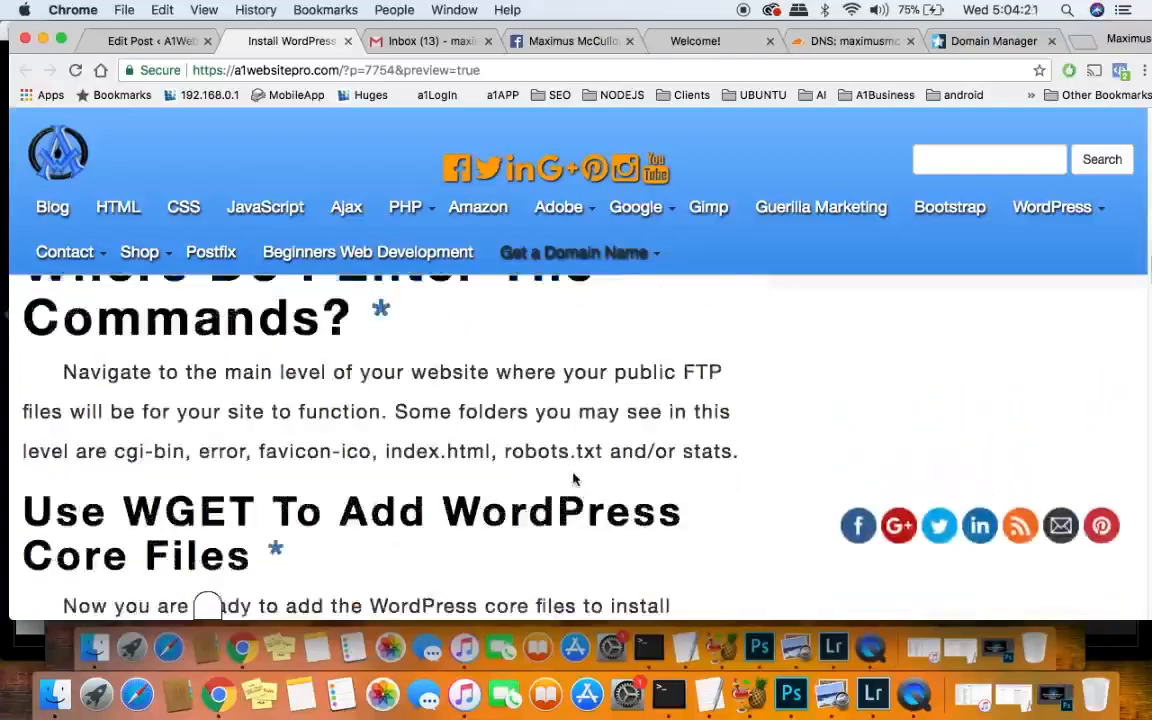
{"action": "scroll", "scroll_direction": "down", "scroll_amount": 3}
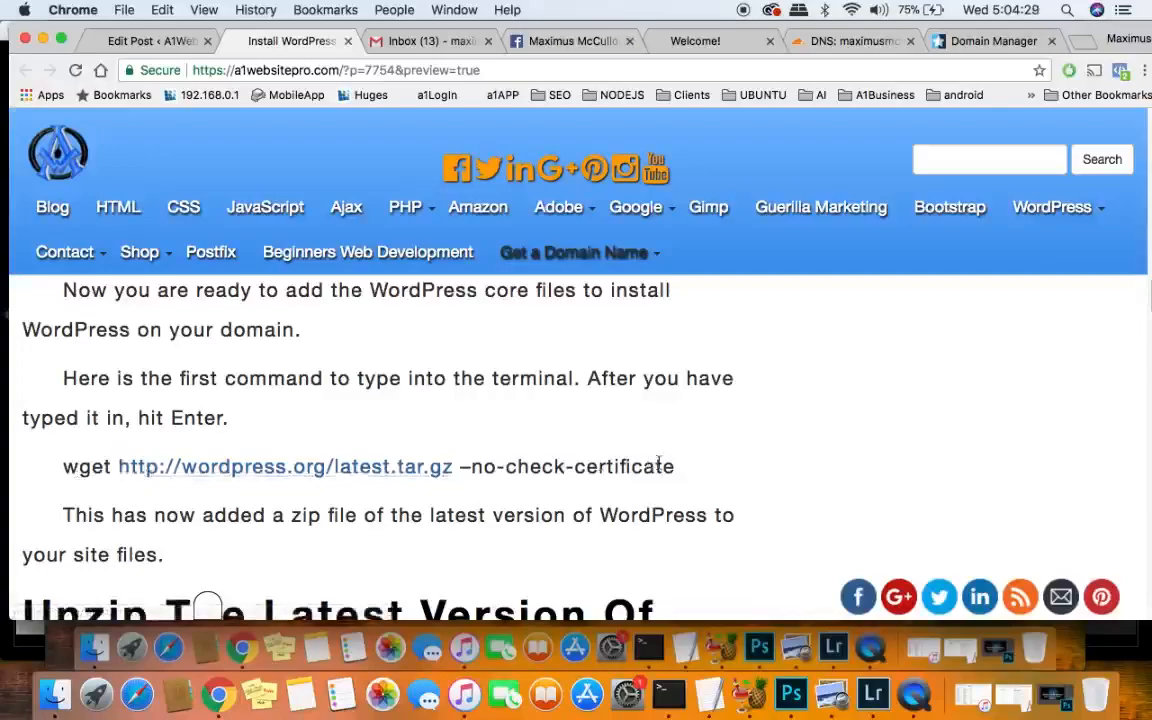
{"action": "scroll", "scroll_direction": "down", "scroll_amount": 3}
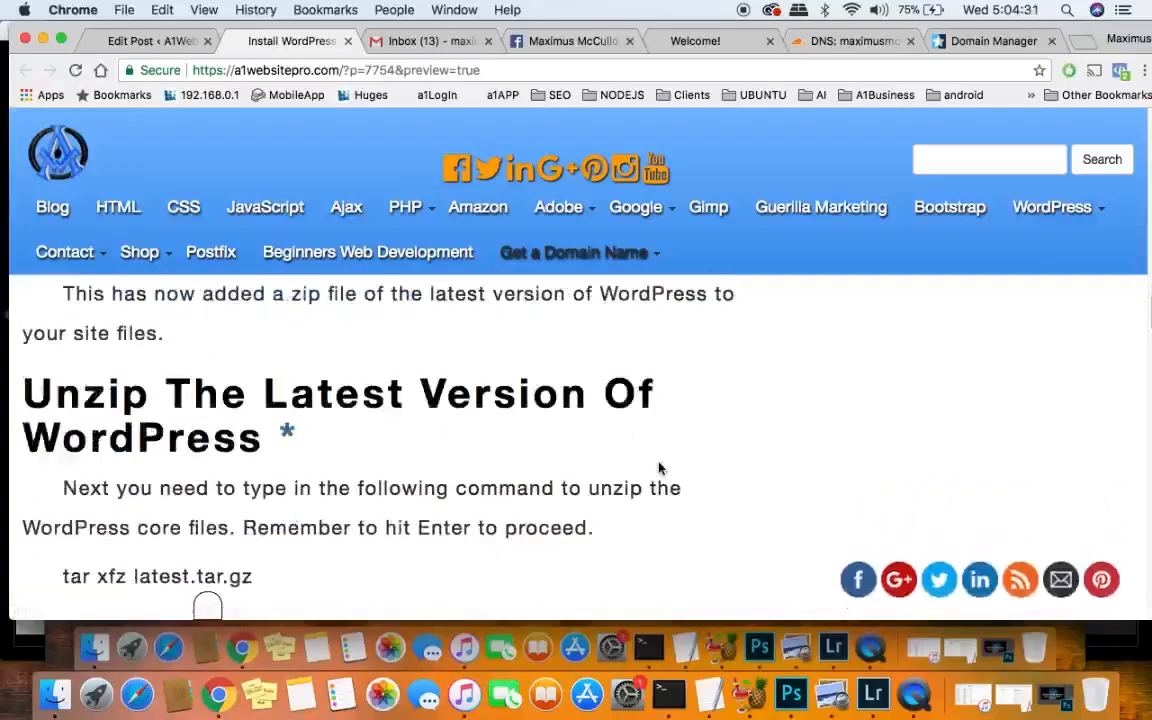
{"action": "scroll", "scroll_direction": "down", "scroll_amount": 3}
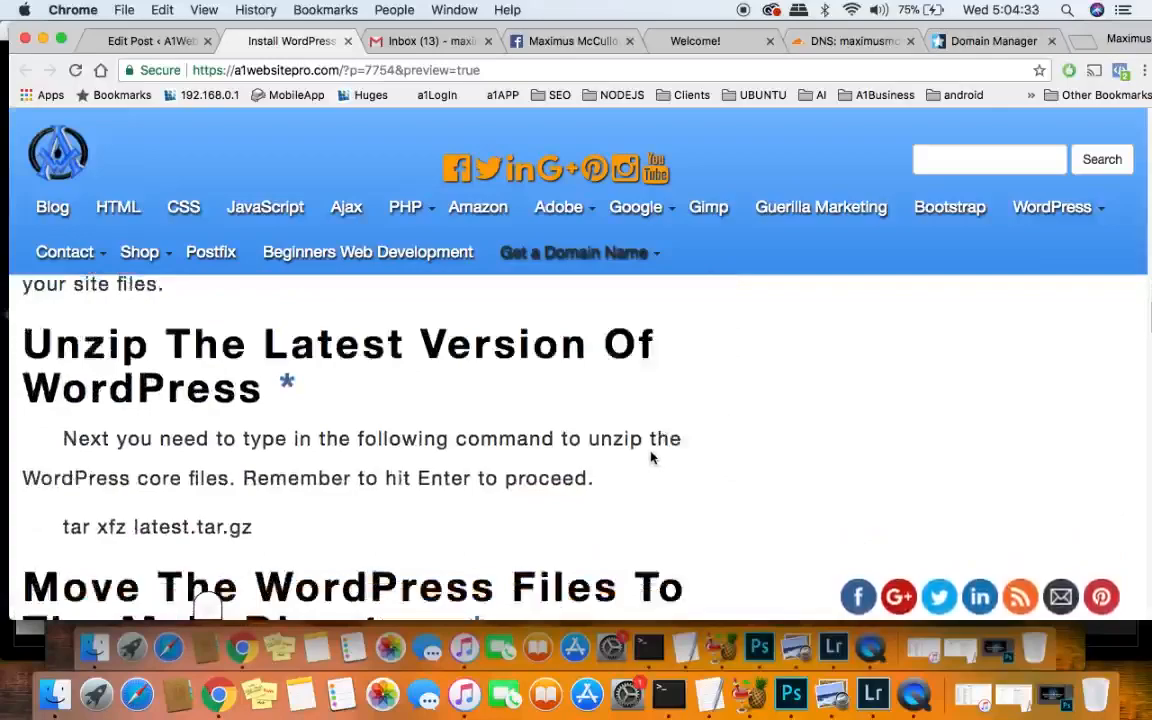
{"action": "mouse_move", "coordinate": [512, 432]}
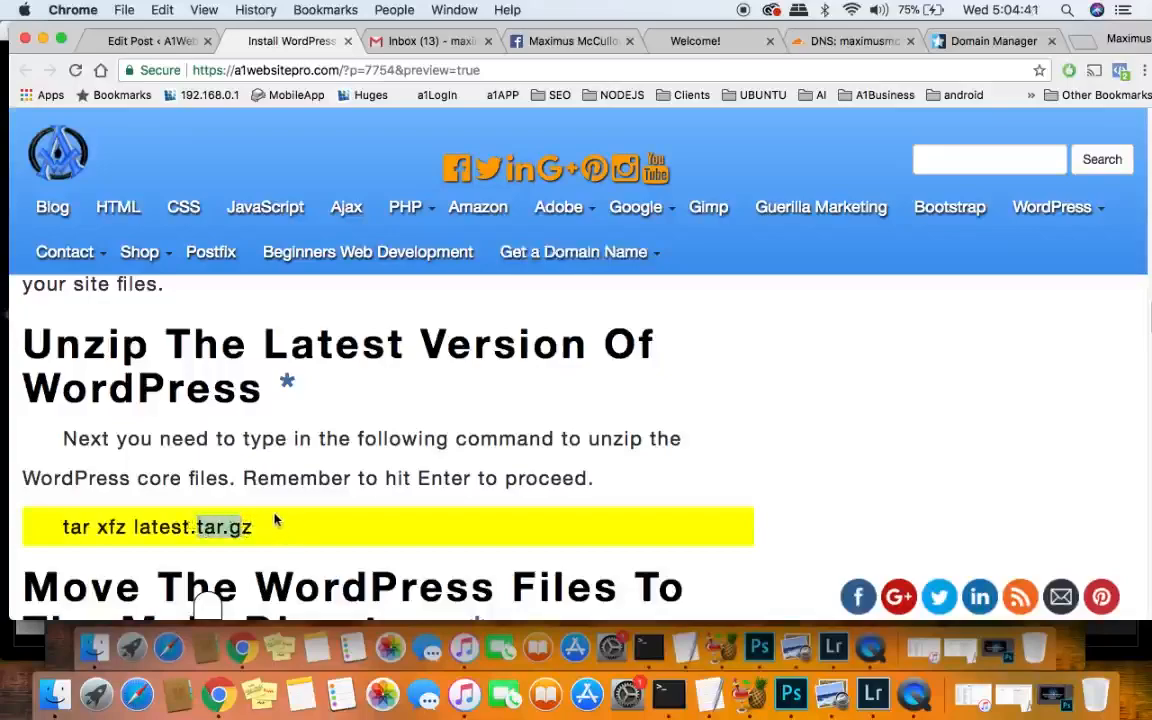
{"action": "mouse_move", "coordinate": [296, 504]}
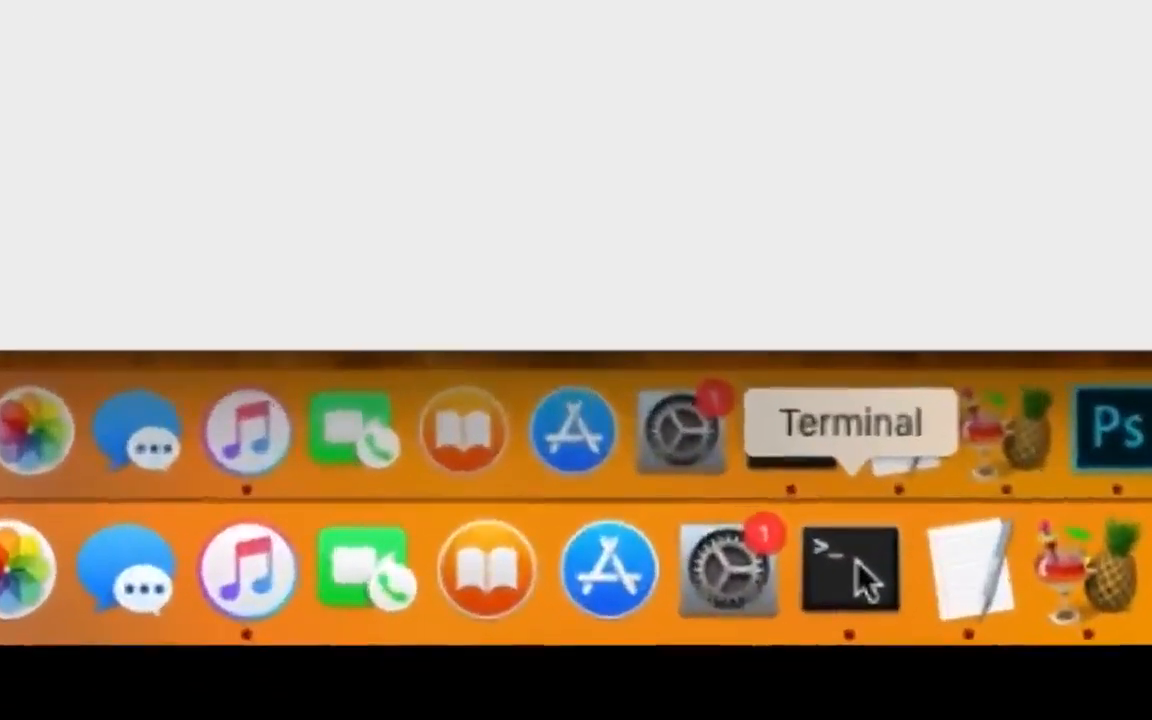
{"action": "left_click", "coordinate": [848, 568]}
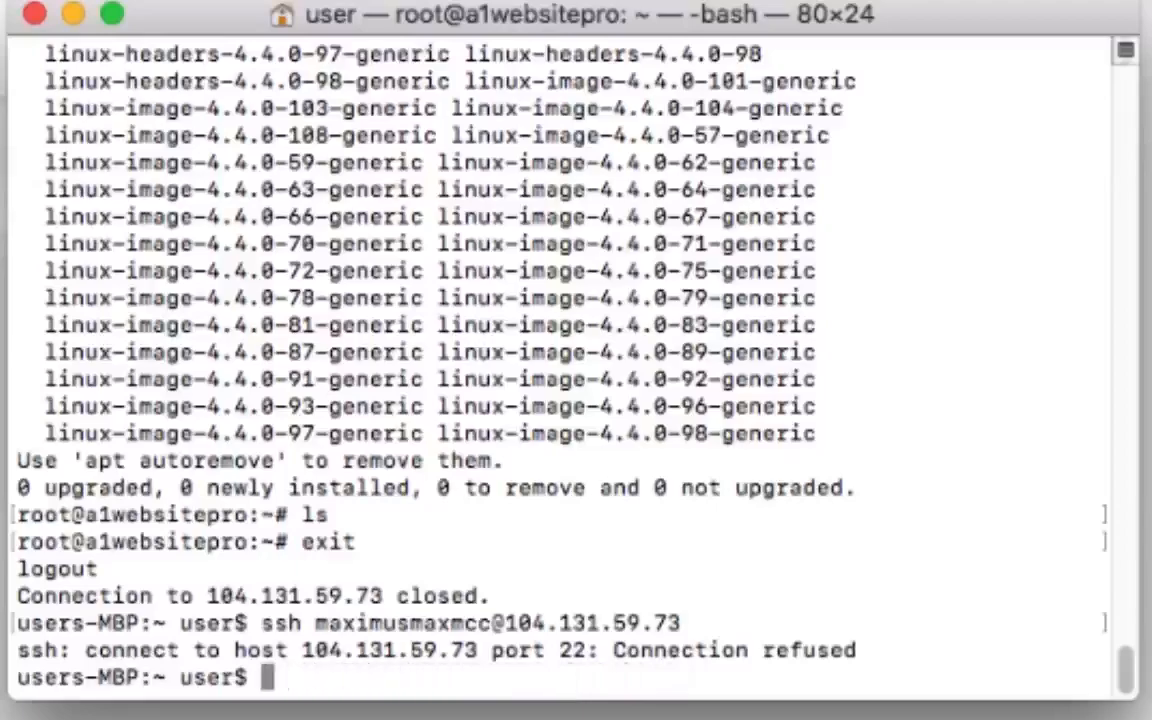
{"action": "type", "text": "clear"}
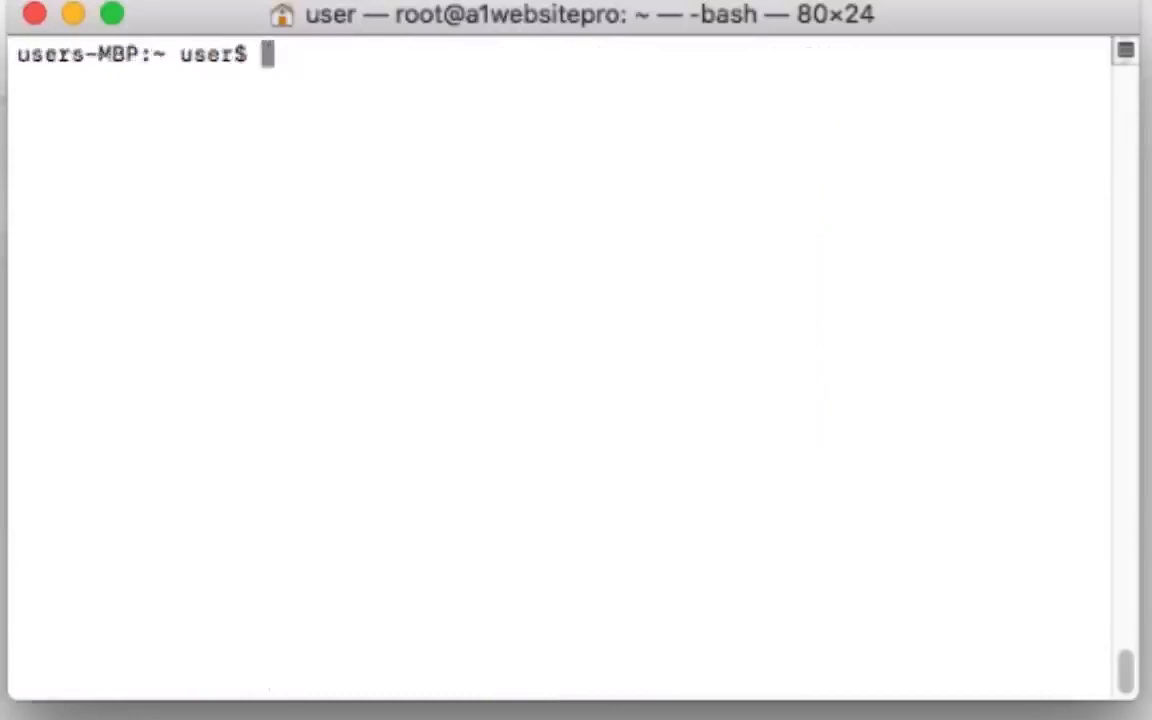
{"action": "type", "text": "ssh maximusmaxmcc@104.131.59.73"}
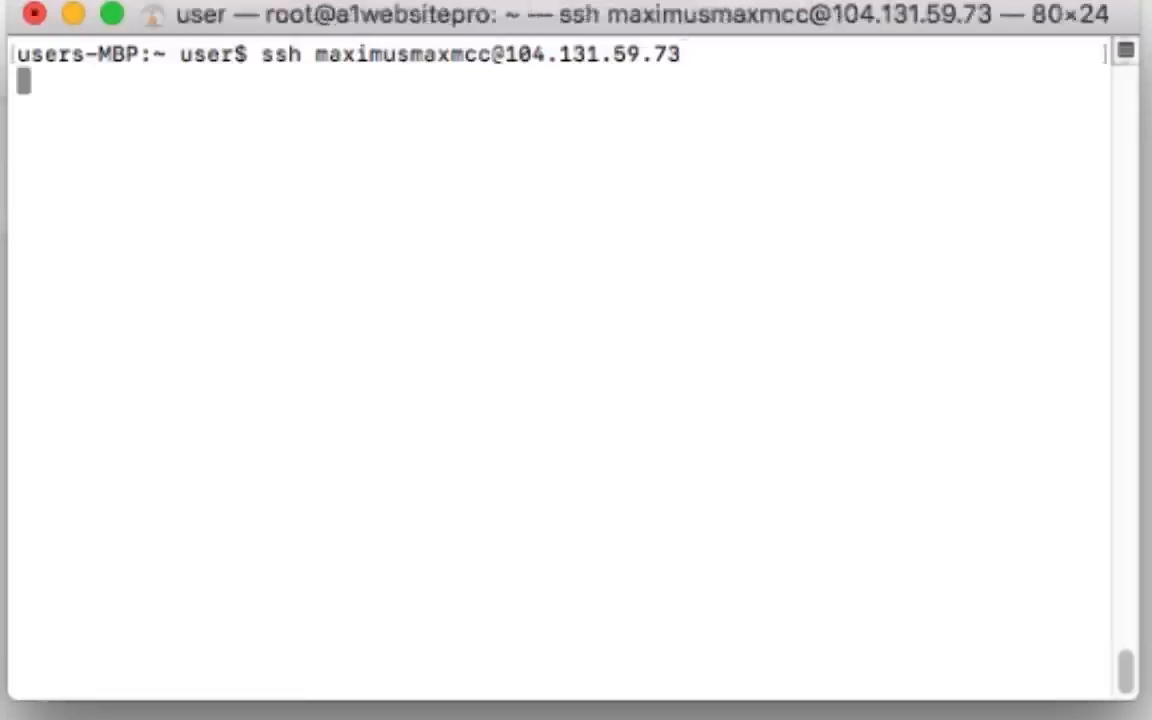
{"action": "type", "text": "yes/no)? yes"}
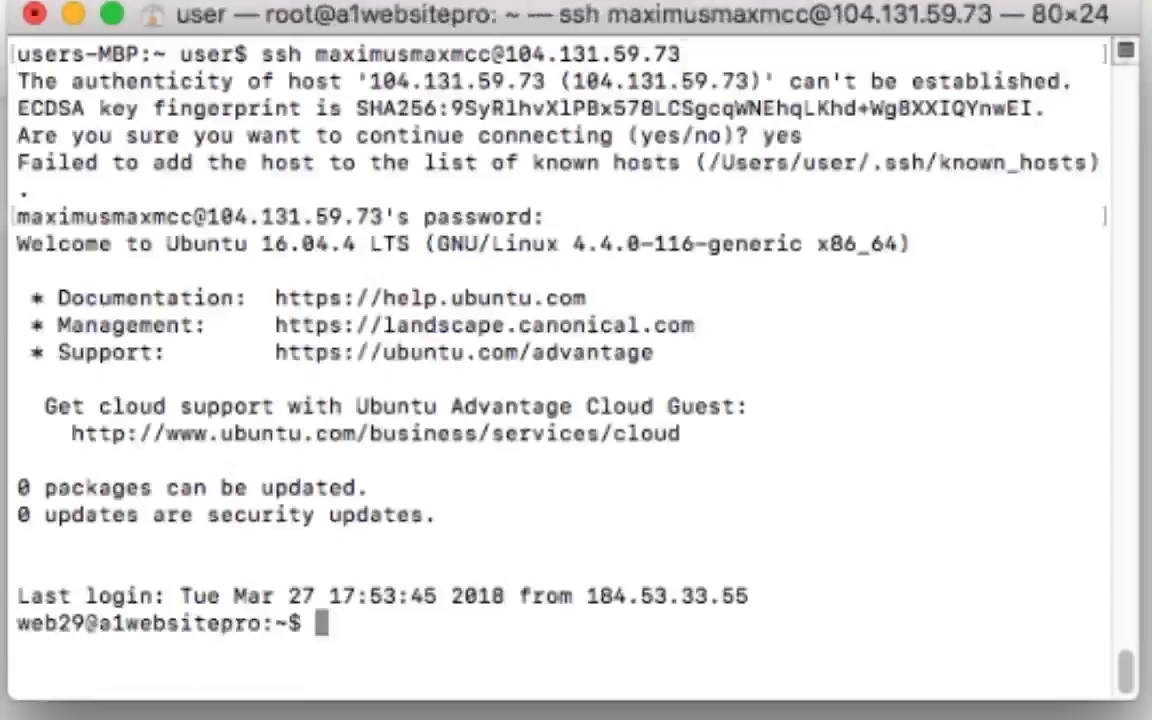
{"action": "type", "text": "cd ../../"}
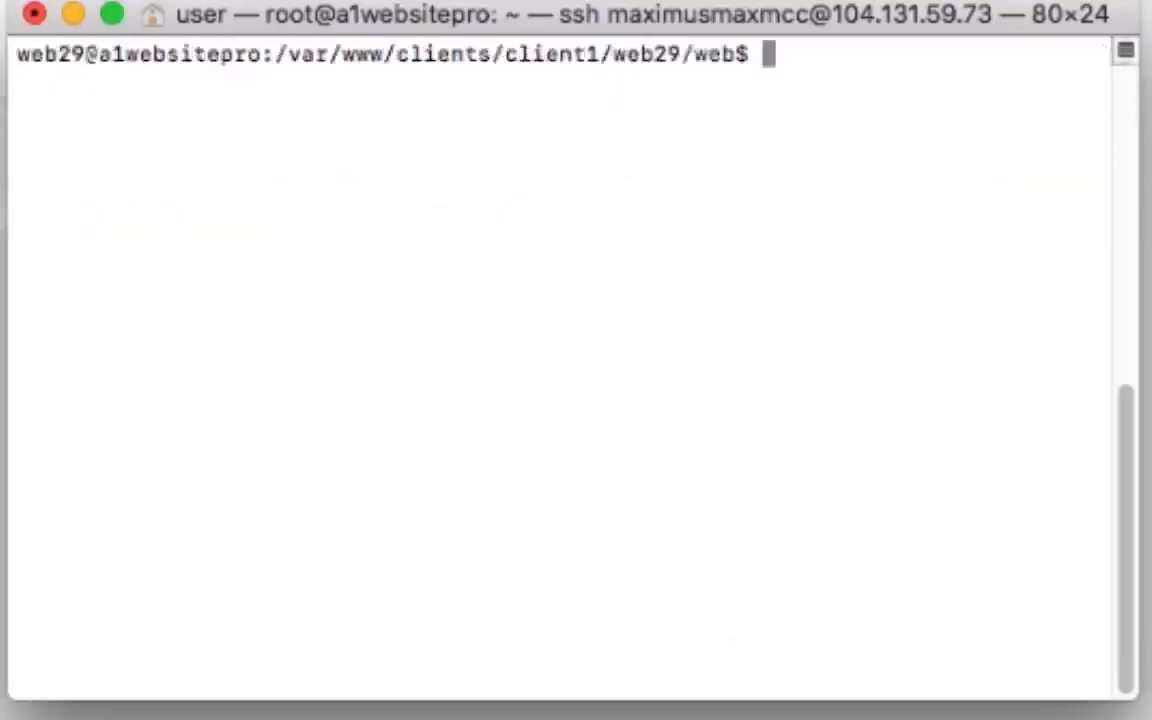
{"action": "type", "text": "ls"}
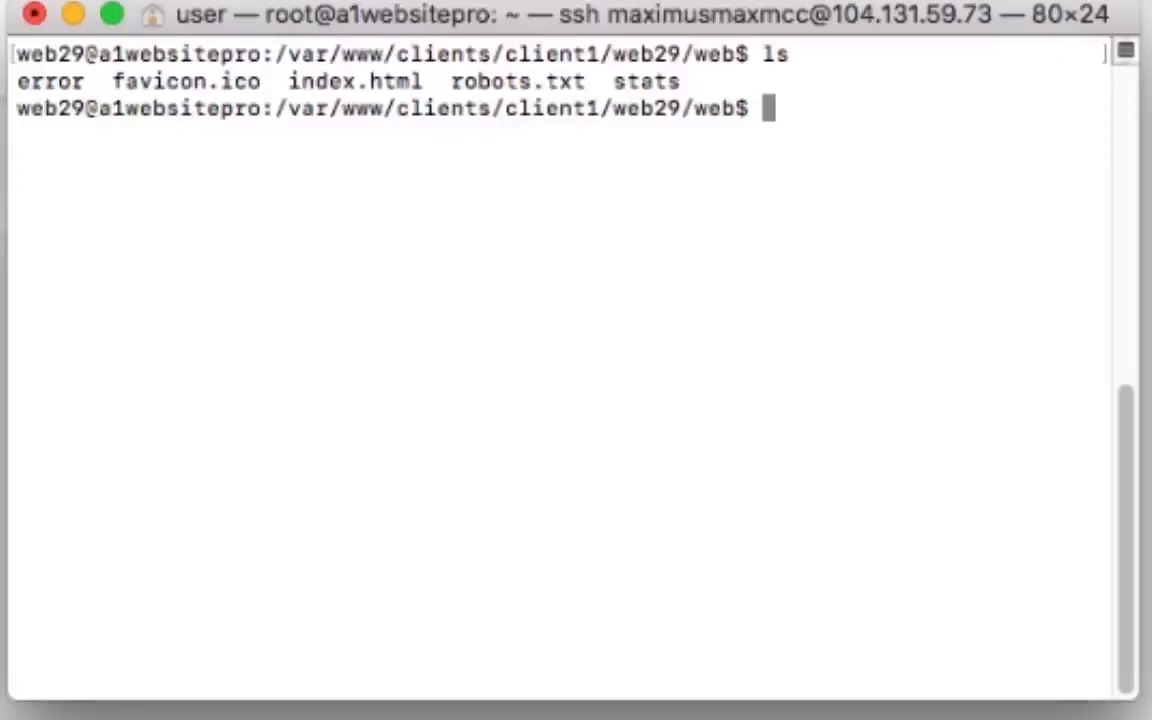
{"action": "type", "text": "w"}
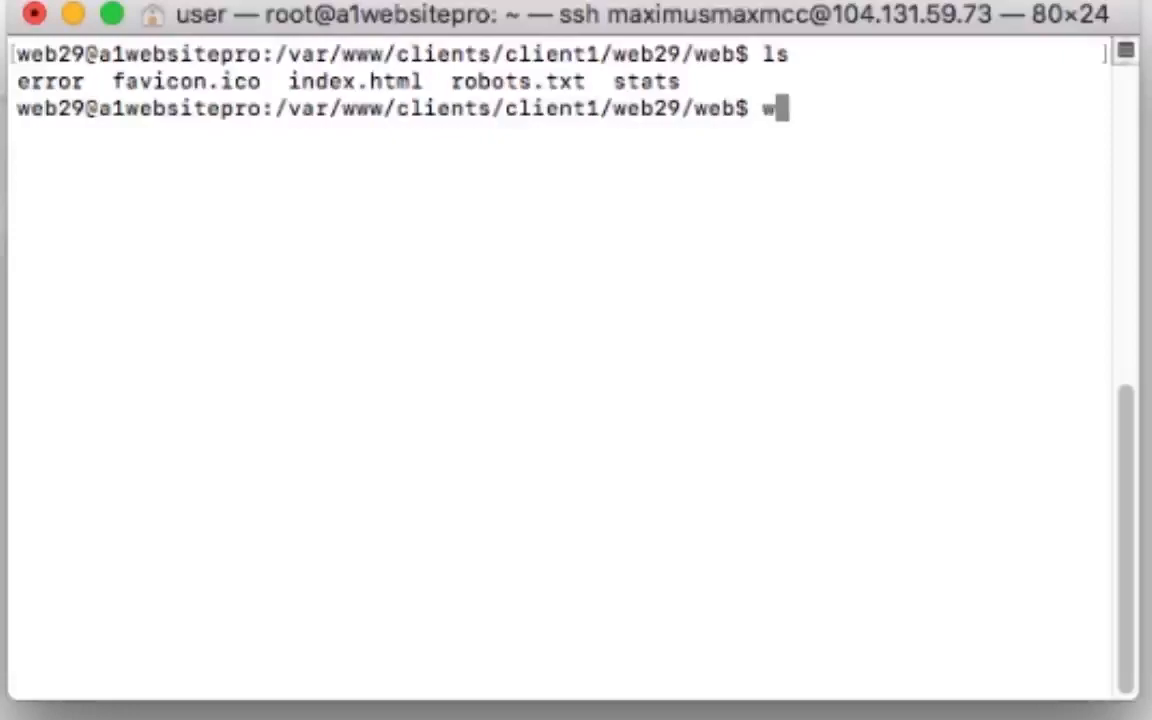
{"action": "type", "text": "get https:."}
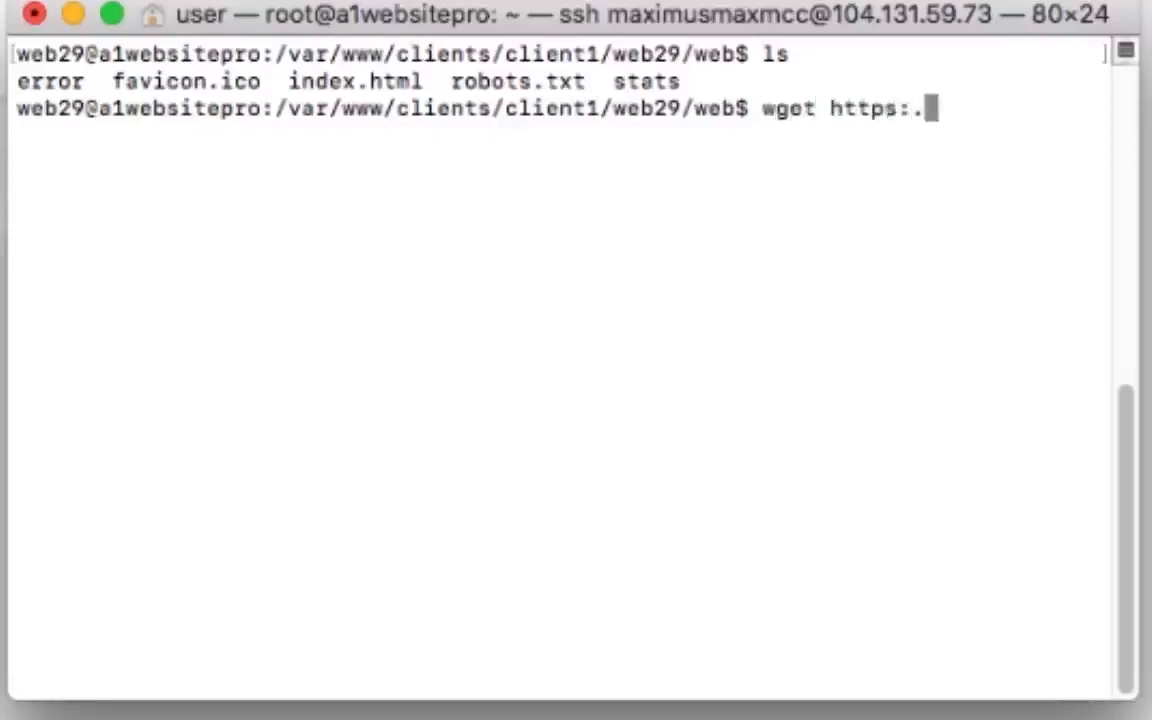
{"action": "type", "text": "//word"}
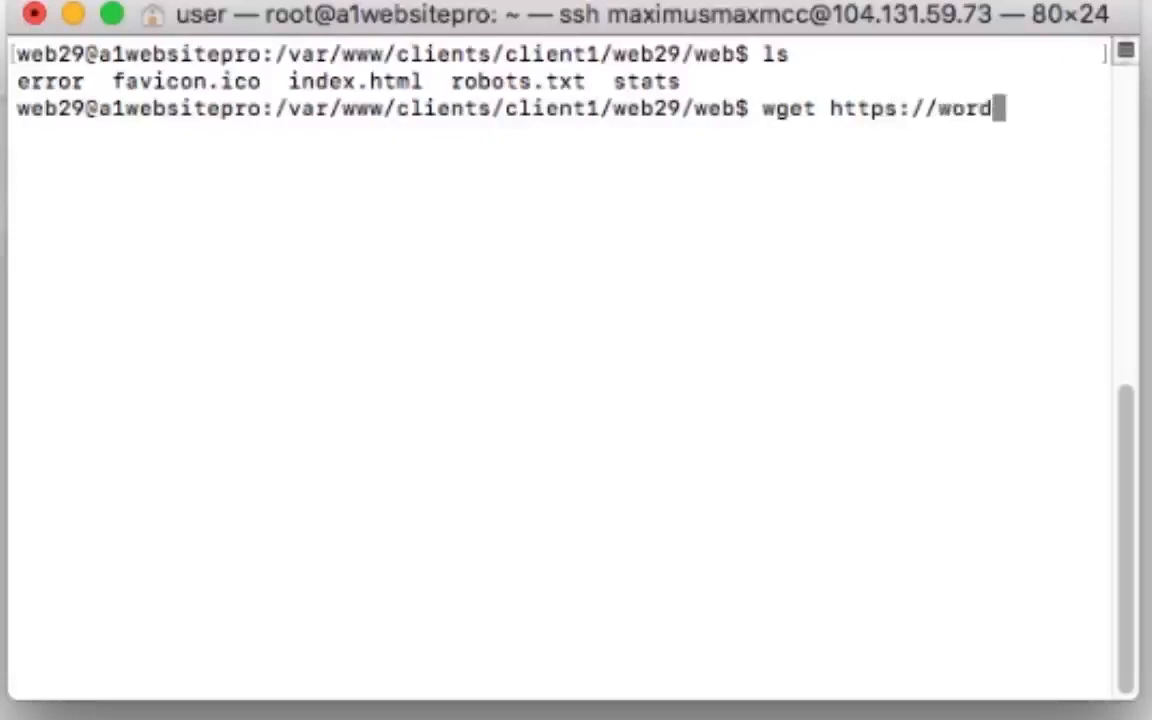
{"action": "type", "text": "press.org"}
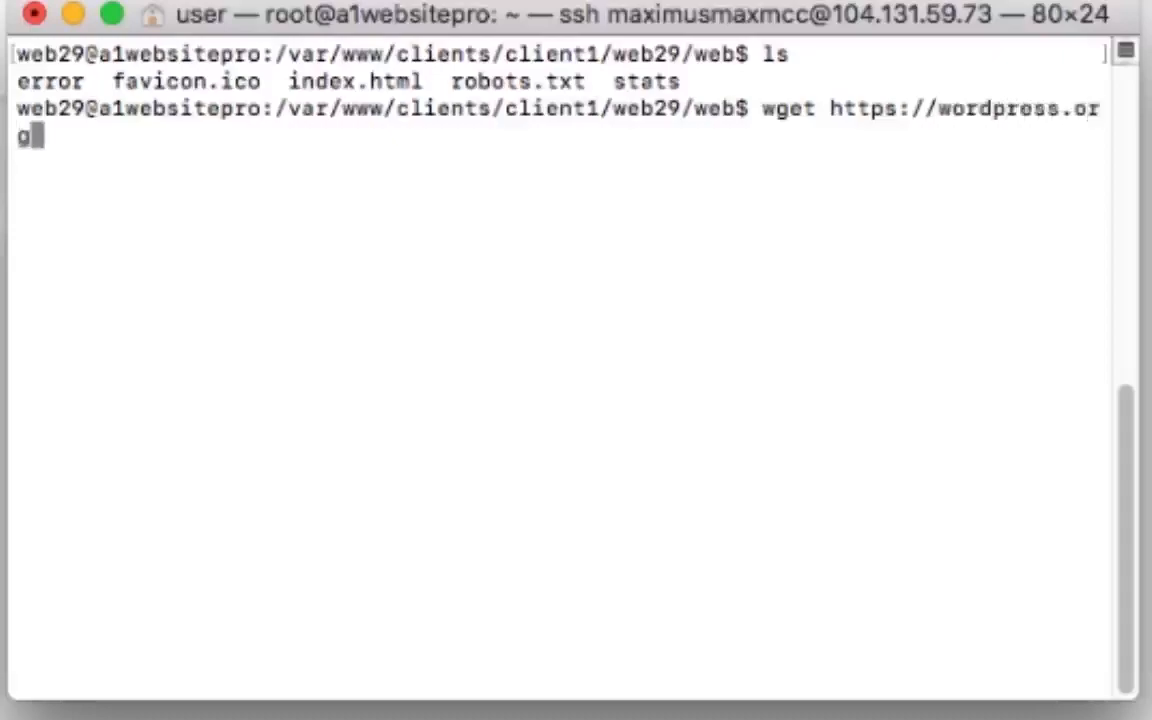
{"action": "type", "text": "/latest.zip"}
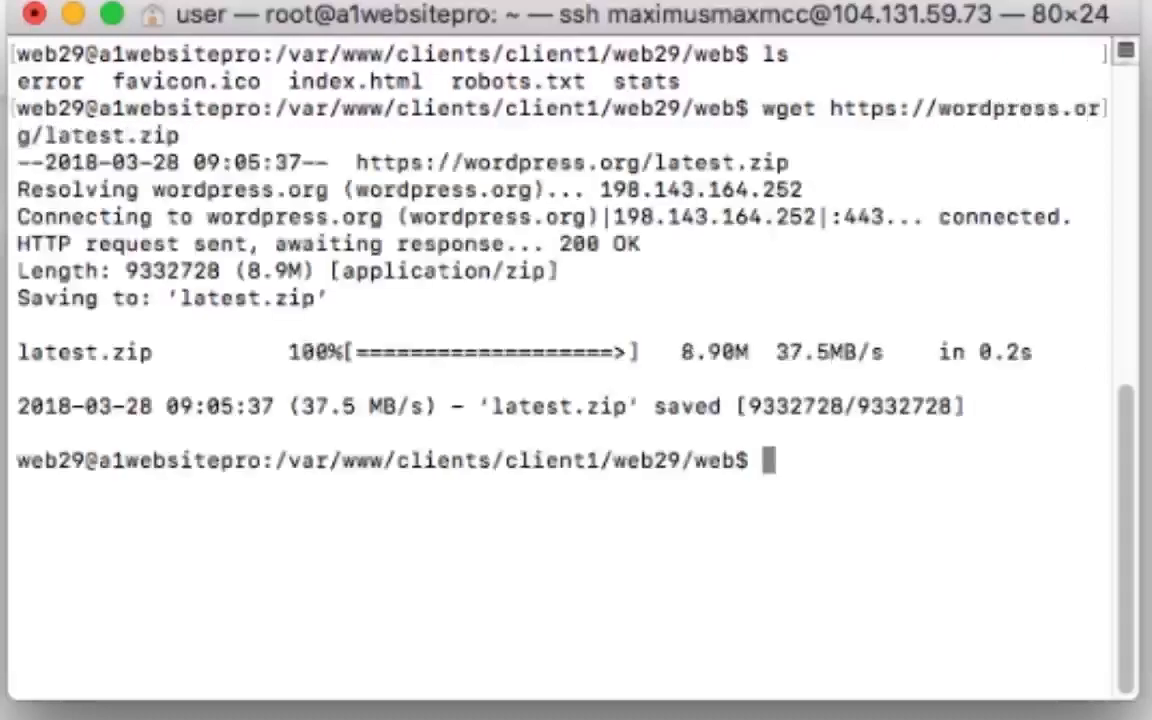
{"action": "type", "text": "unzip latest.z"}
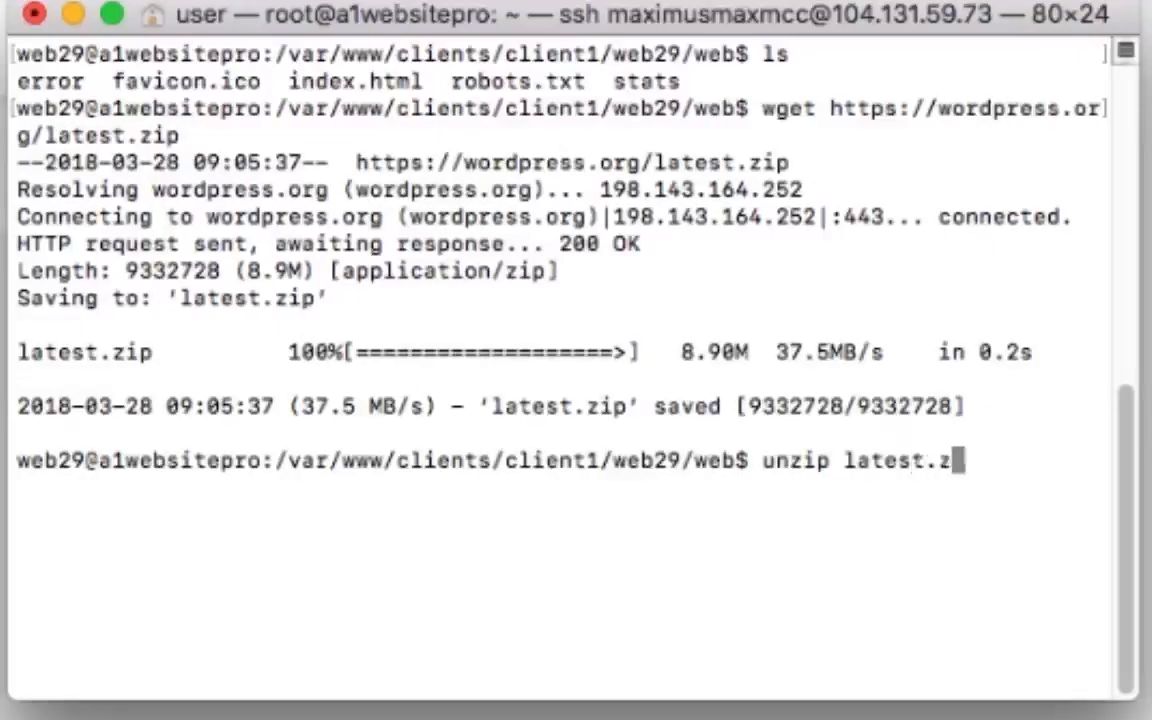
Step: Unzip the archive and move wordpress/* into the web root
{"action": "key", "text": "Return"}
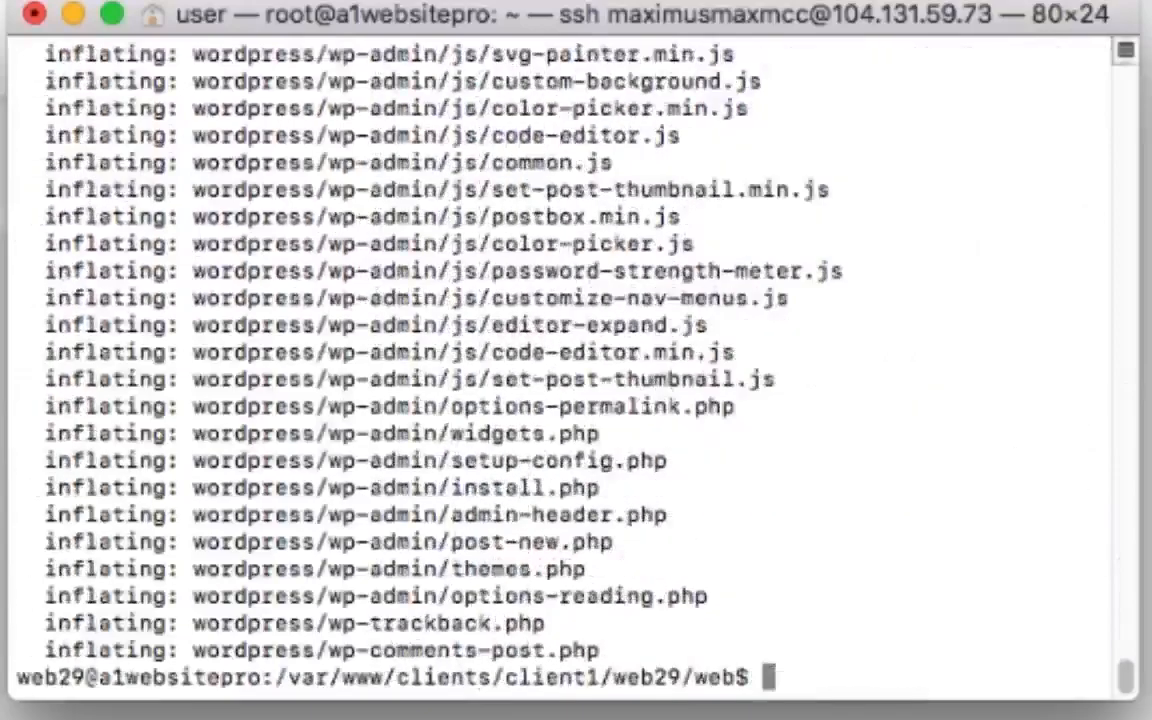
{"action": "type", "text": "ls"}
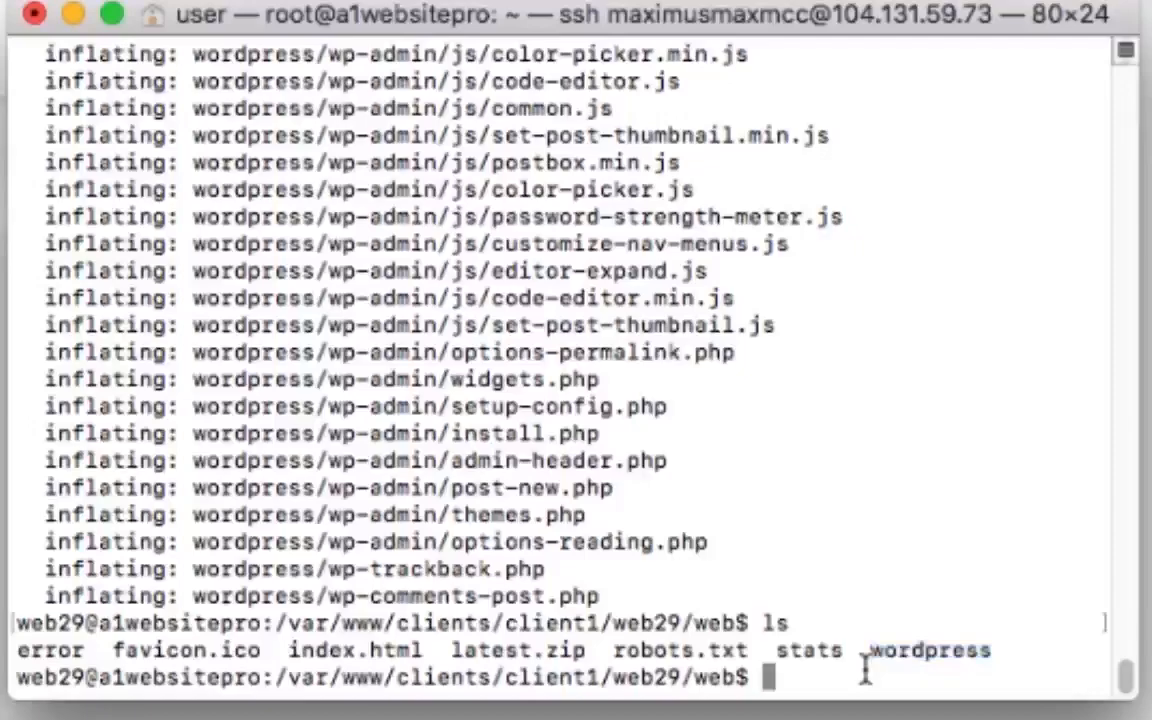
{"action": "type", "text": "mv wordpress"}
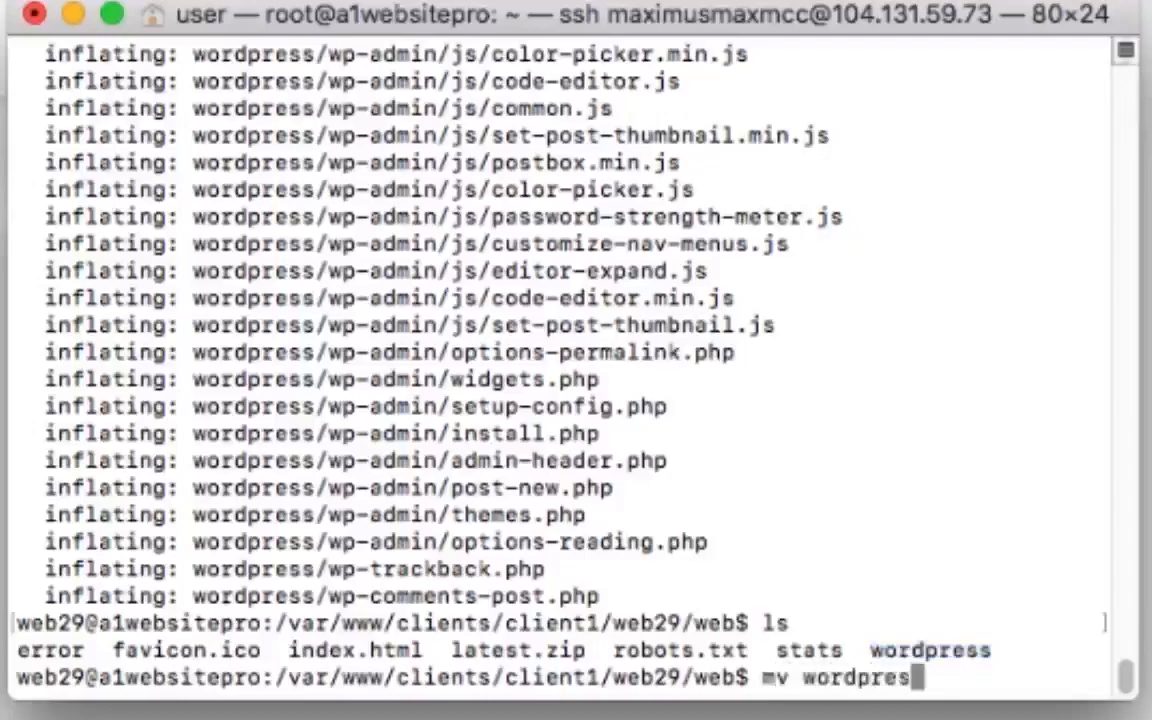
{"action": "type", "text": "/* ./"}
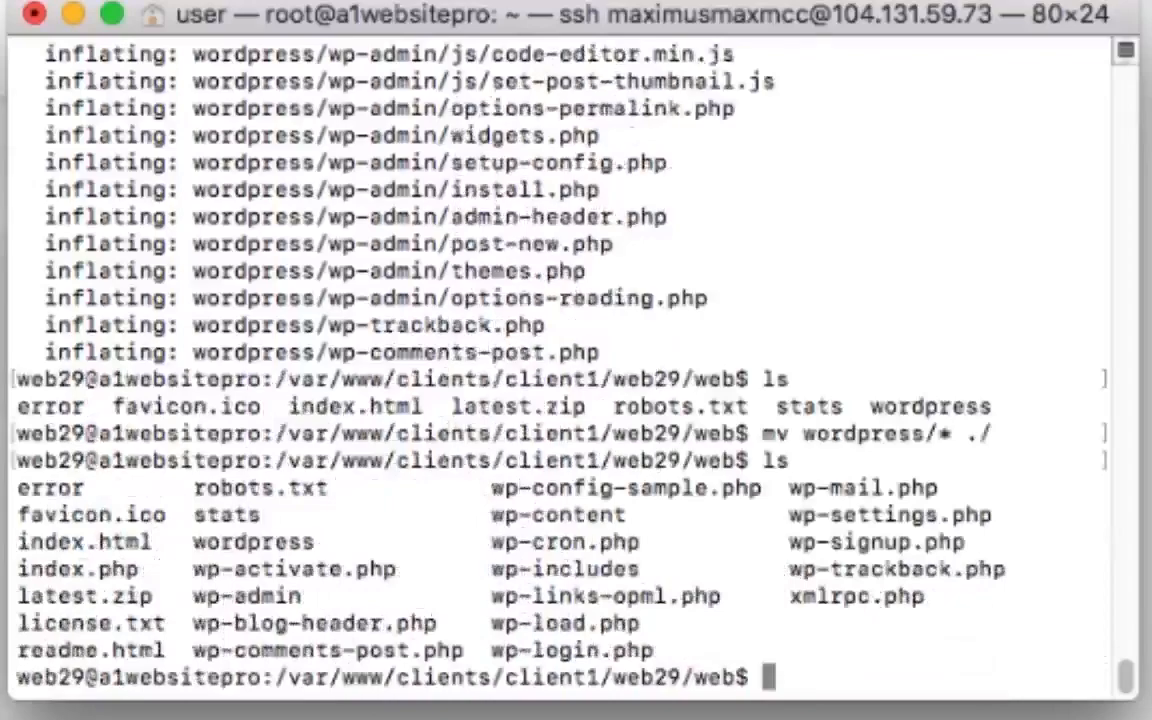
Step: Delete the old index.html from the web folder
{"action": "type", "text": "rm index."}
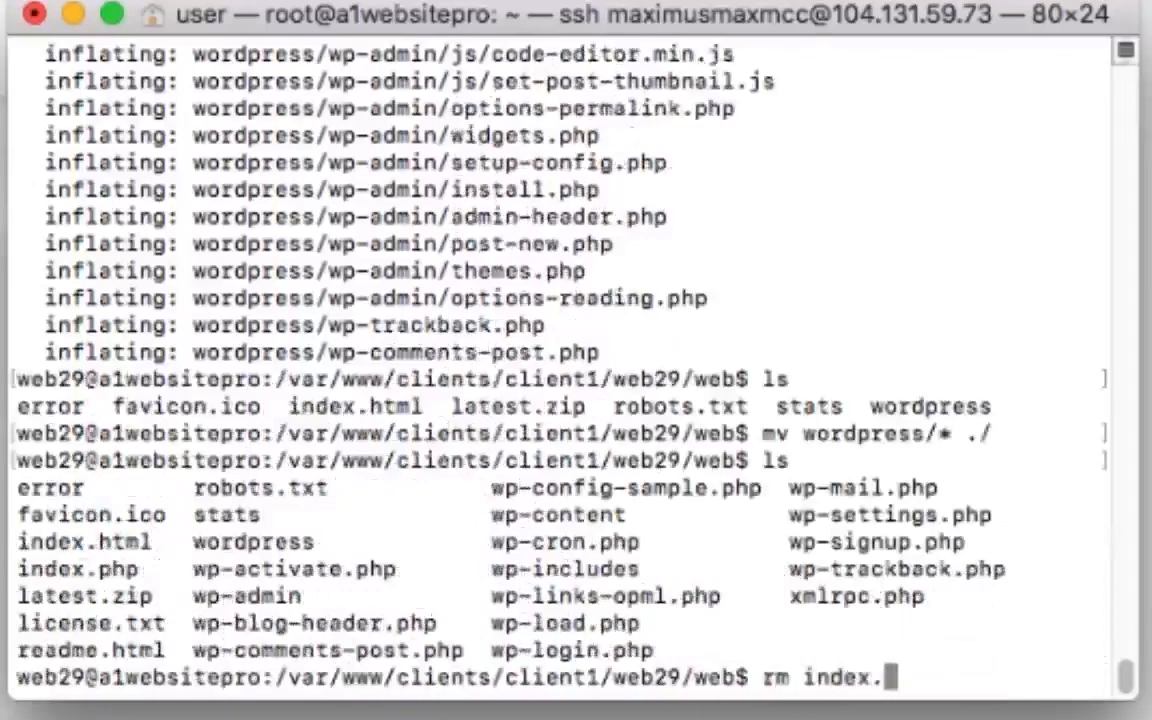
{"action": "type", "text": "html"}
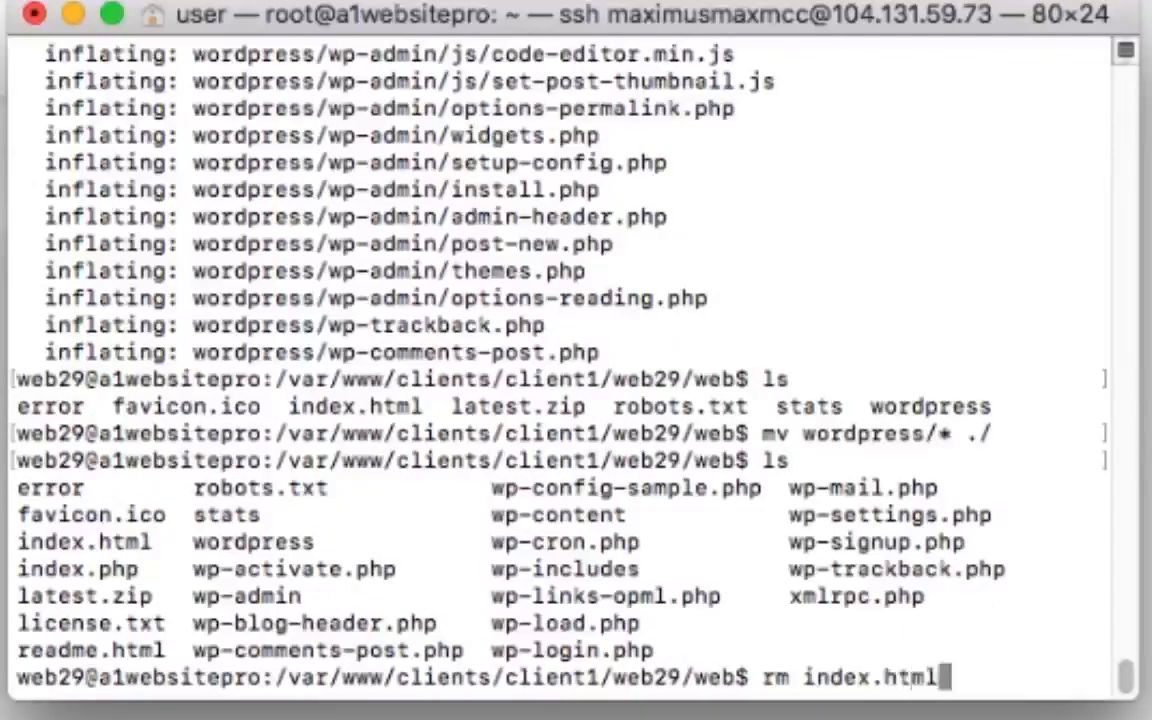
{"action": "key", "text": "Return"}
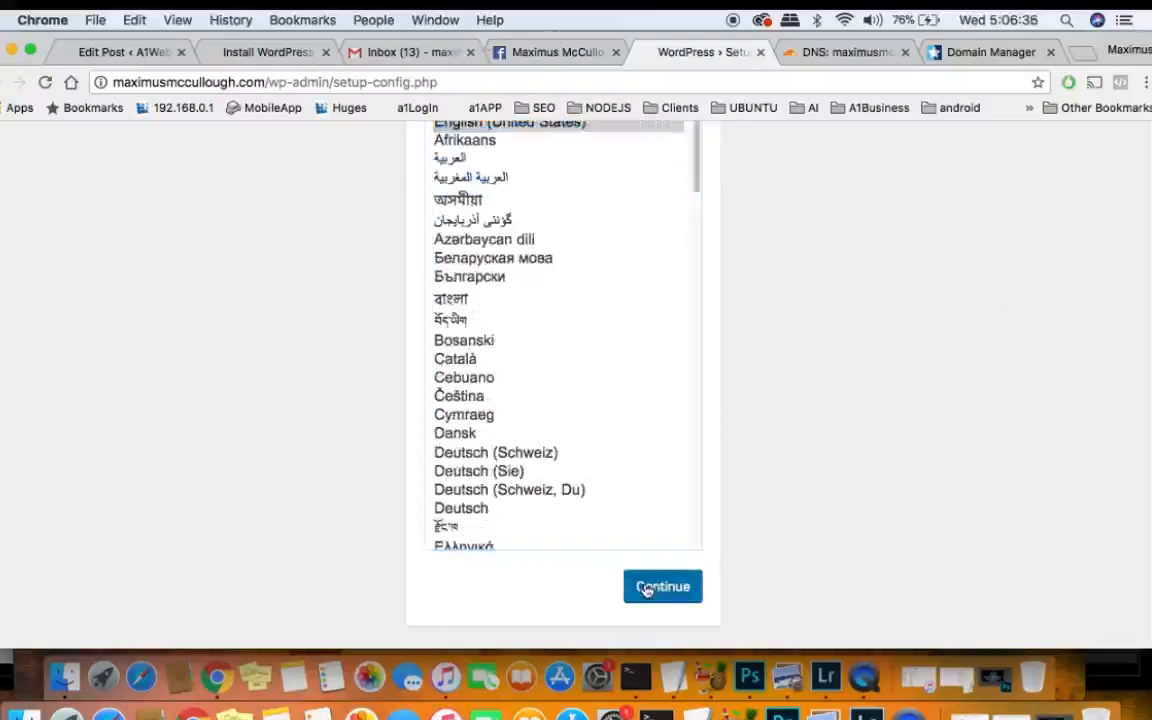
Step: Continue with English (United States) and proceed past the welcome page with Let's go!
{"action": "left_click", "coordinate": [662, 586]}
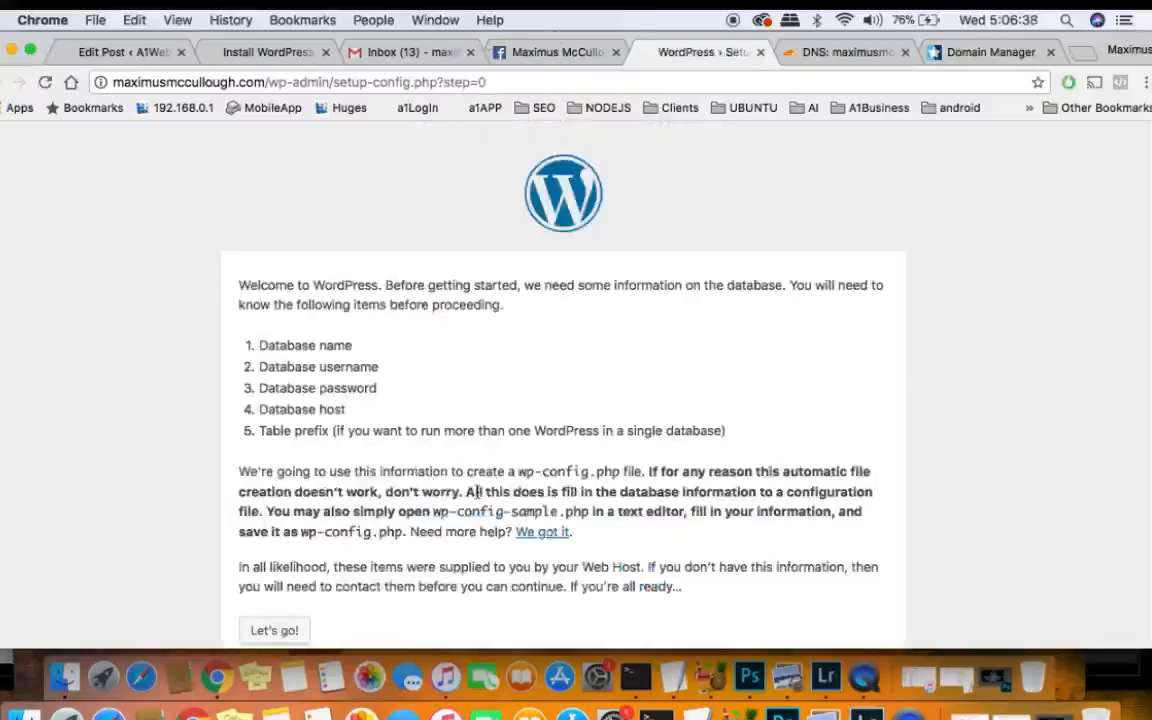
{"action": "scroll", "scroll_direction": "down", "scroll_amount": 3}
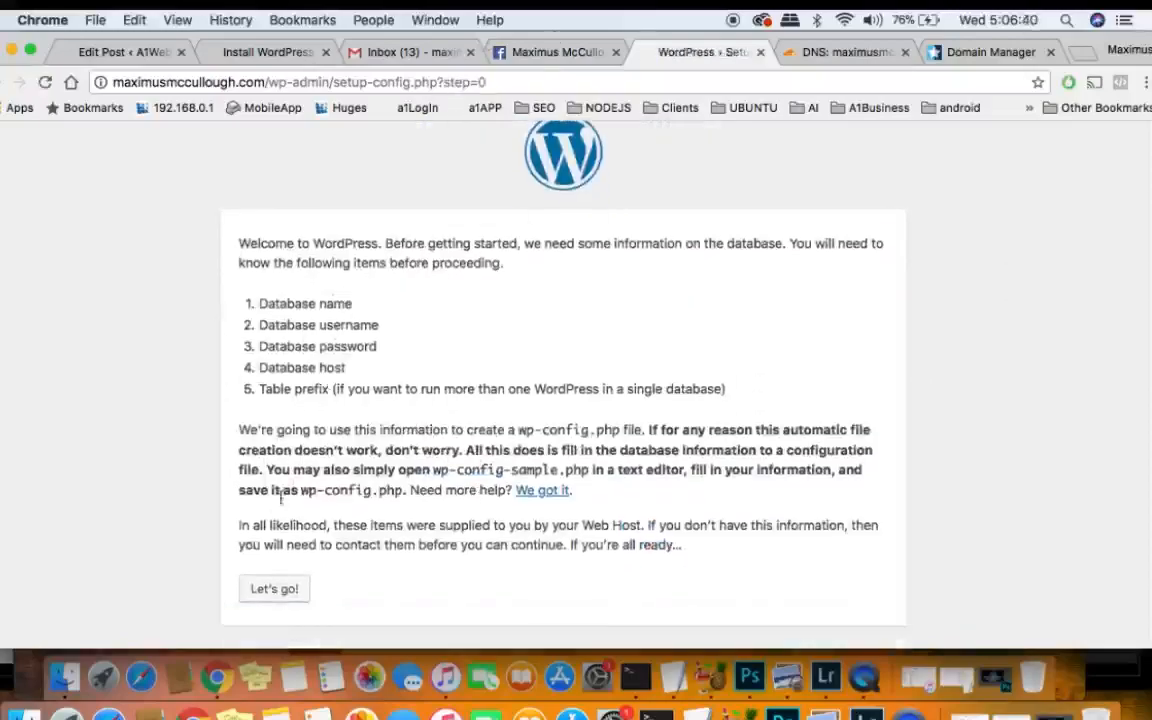
{"action": "left_click", "coordinate": [274, 588]}
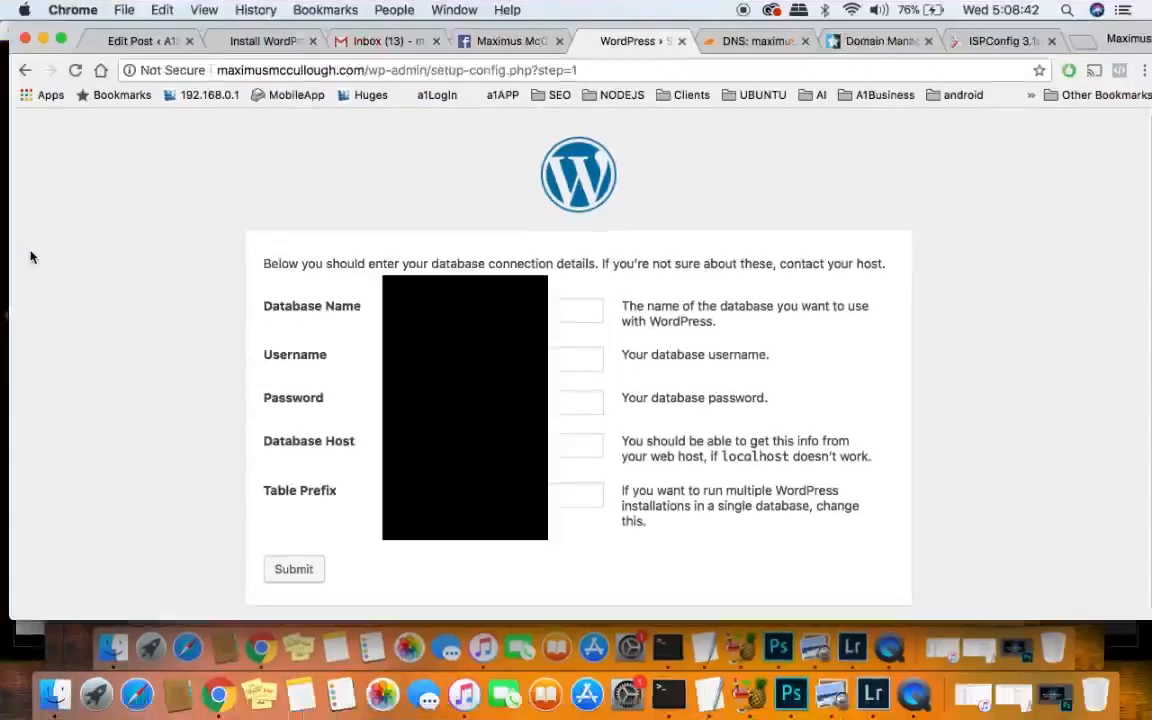
{"action": "mouse_move", "coordinate": [868, 370]}
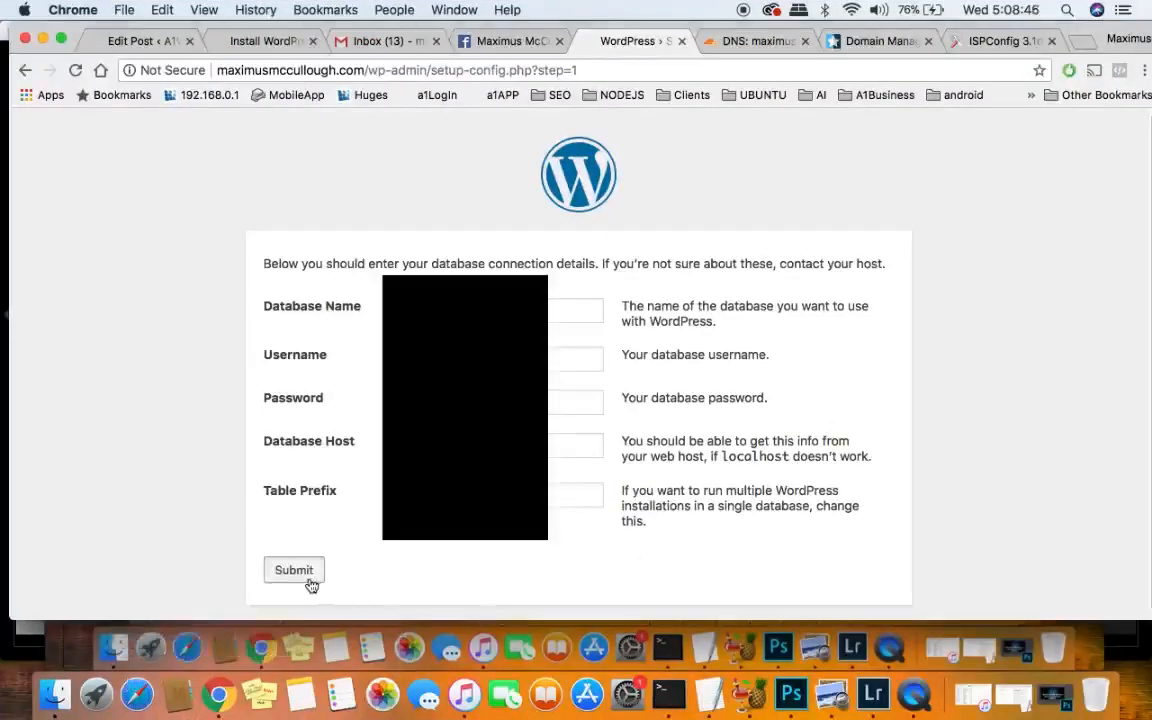
Step: Submit the database connection details and run the installation
{"action": "left_click", "coordinate": [294, 568]}
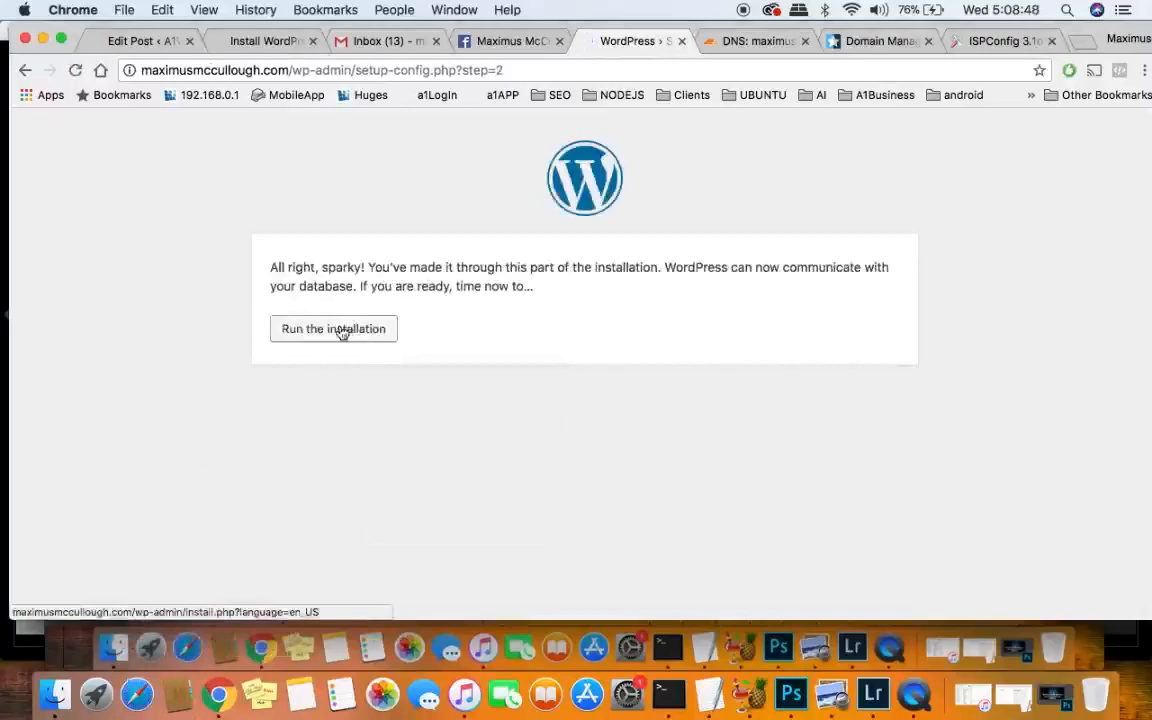
{"action": "left_click", "coordinate": [332, 328]}
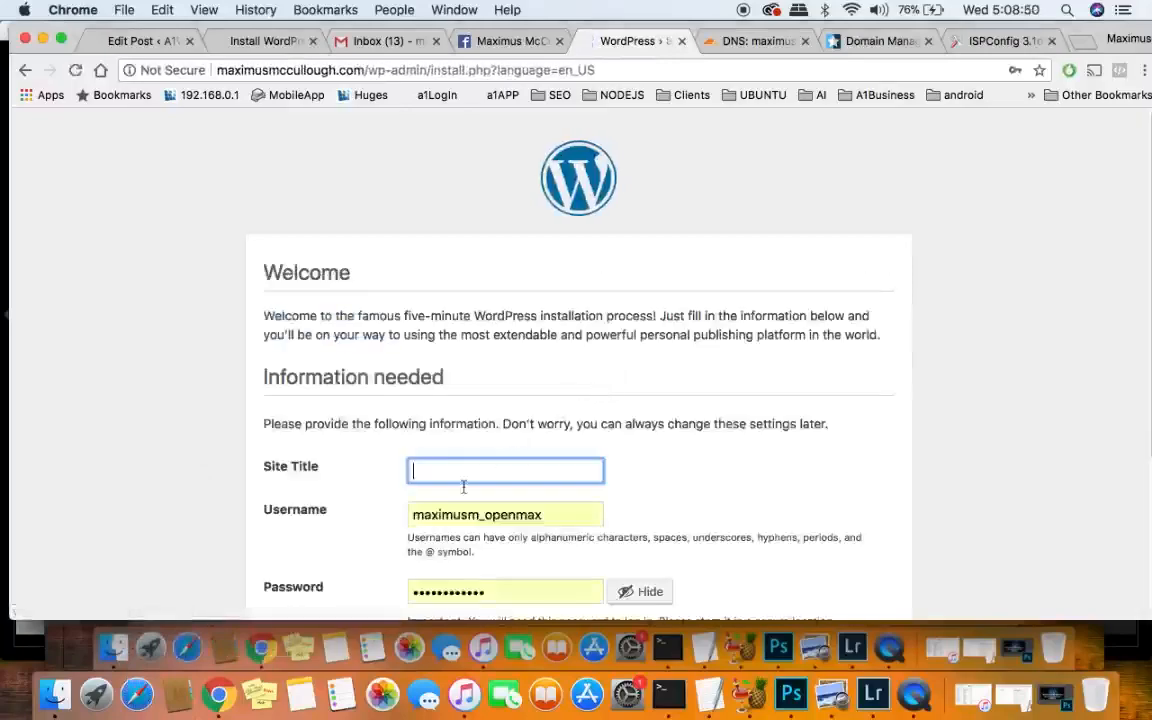
Step: Set site title 'Maxi', copy the generated strong password, and install WordPress
{"action": "type", "text": "Maximus McCullough"}
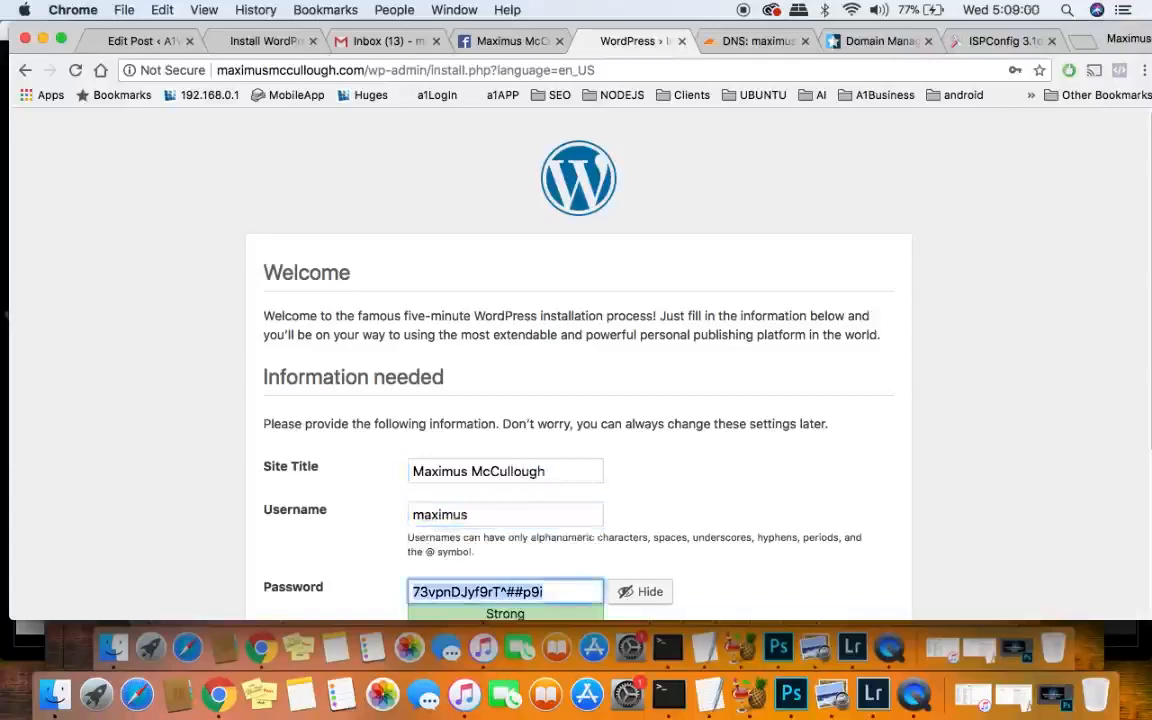
{"action": "scroll", "scroll_direction": "down", "scroll_amount": 3}
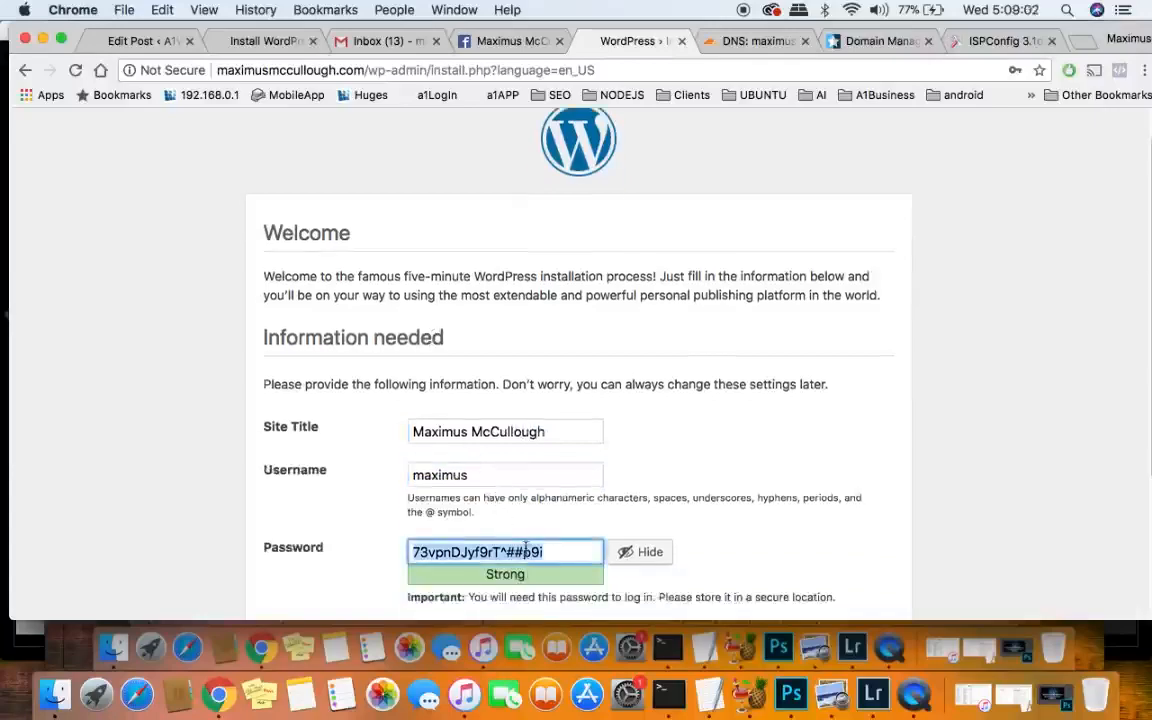
{"action": "right_click", "coordinate": [504, 552]}
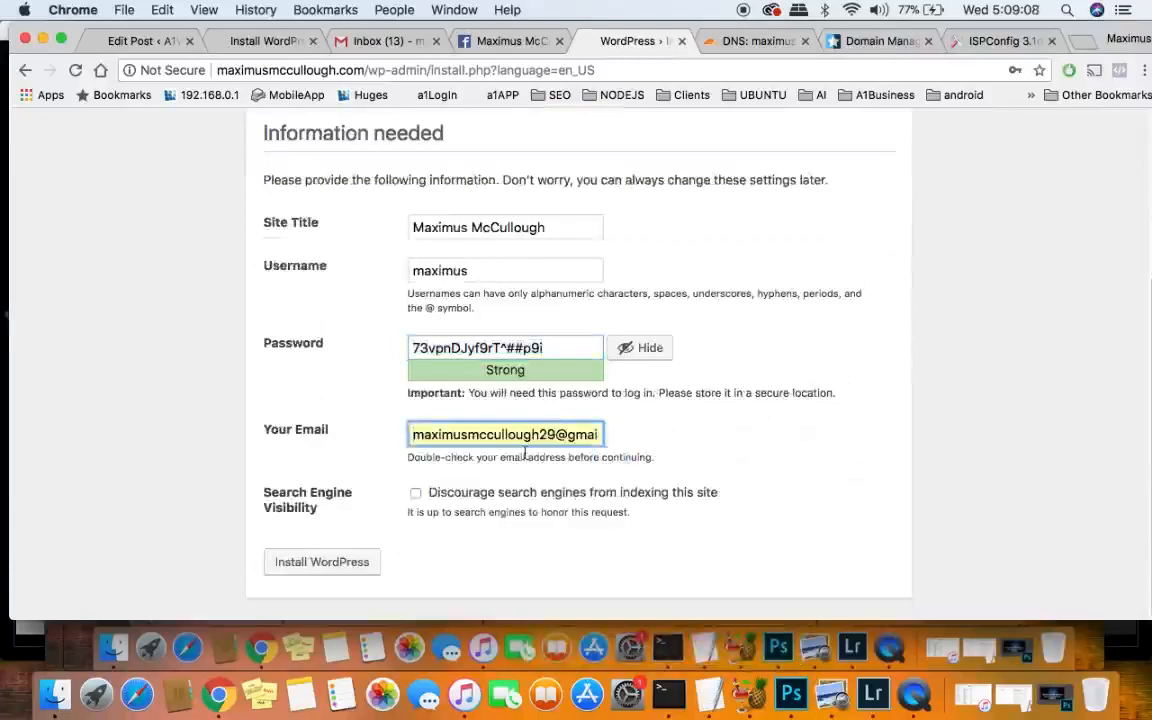
{"action": "left_click", "coordinate": [322, 560]}
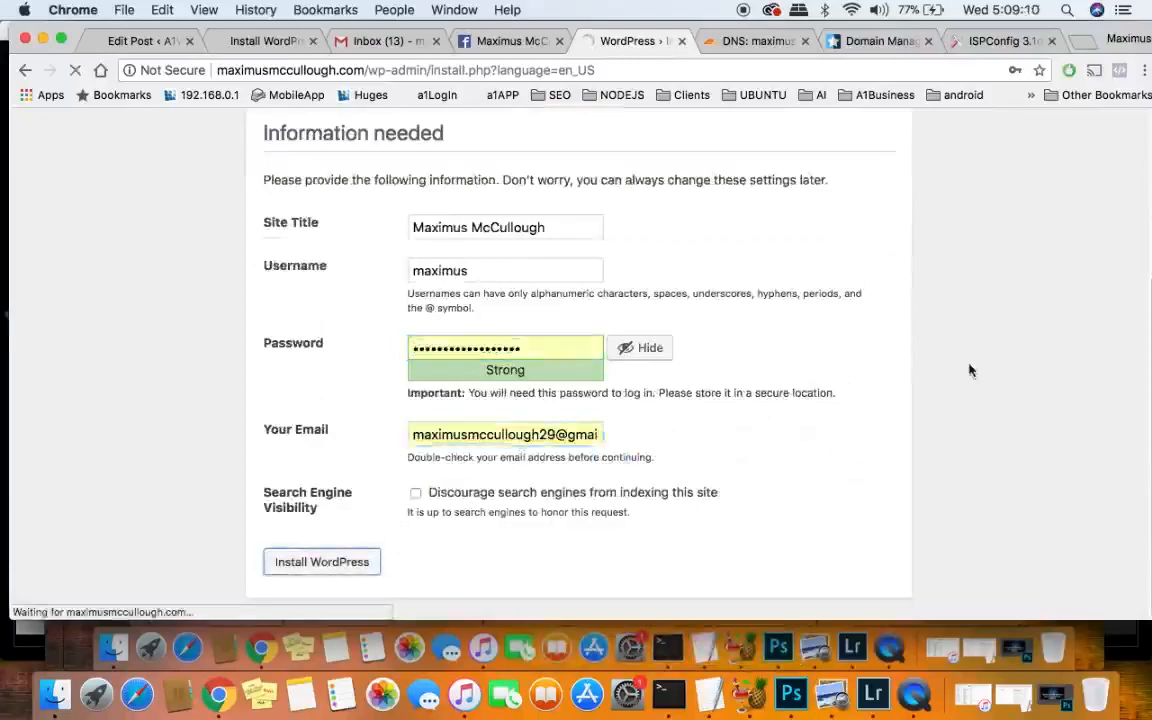
{"action": "left_click", "coordinate": [322, 560]}
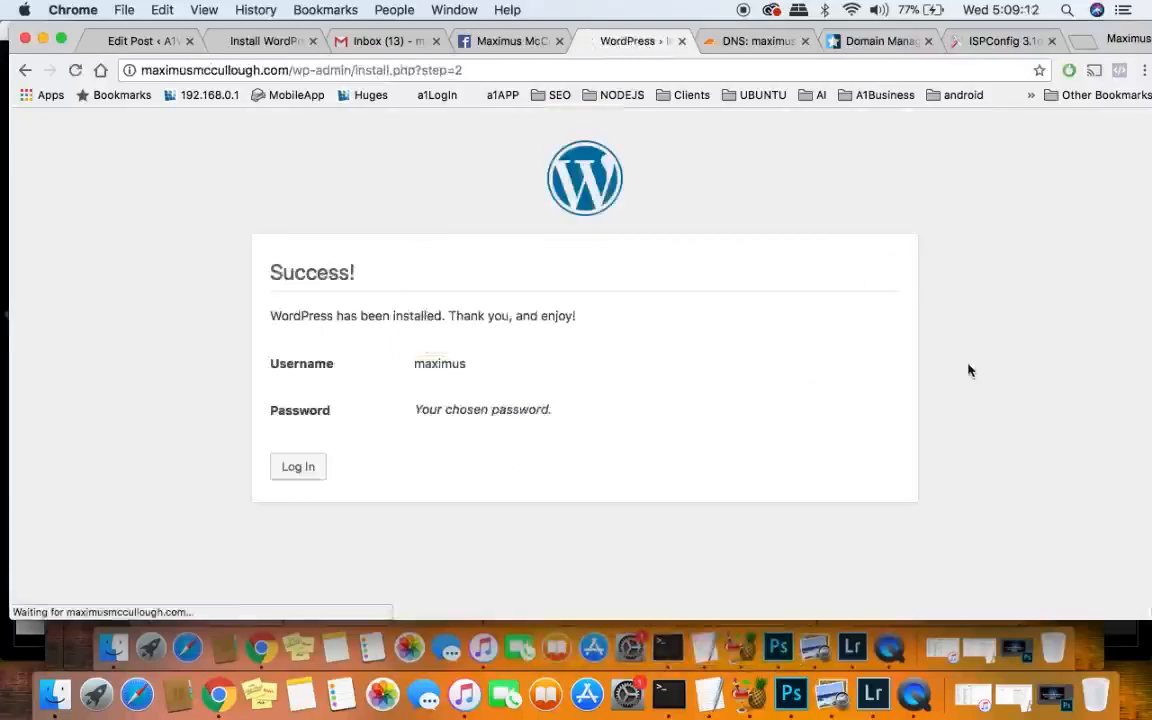
Step: Visit the public front page, then log in to the WordPress dashboard as admin
{"action": "left_click", "coordinate": [296, 466]}
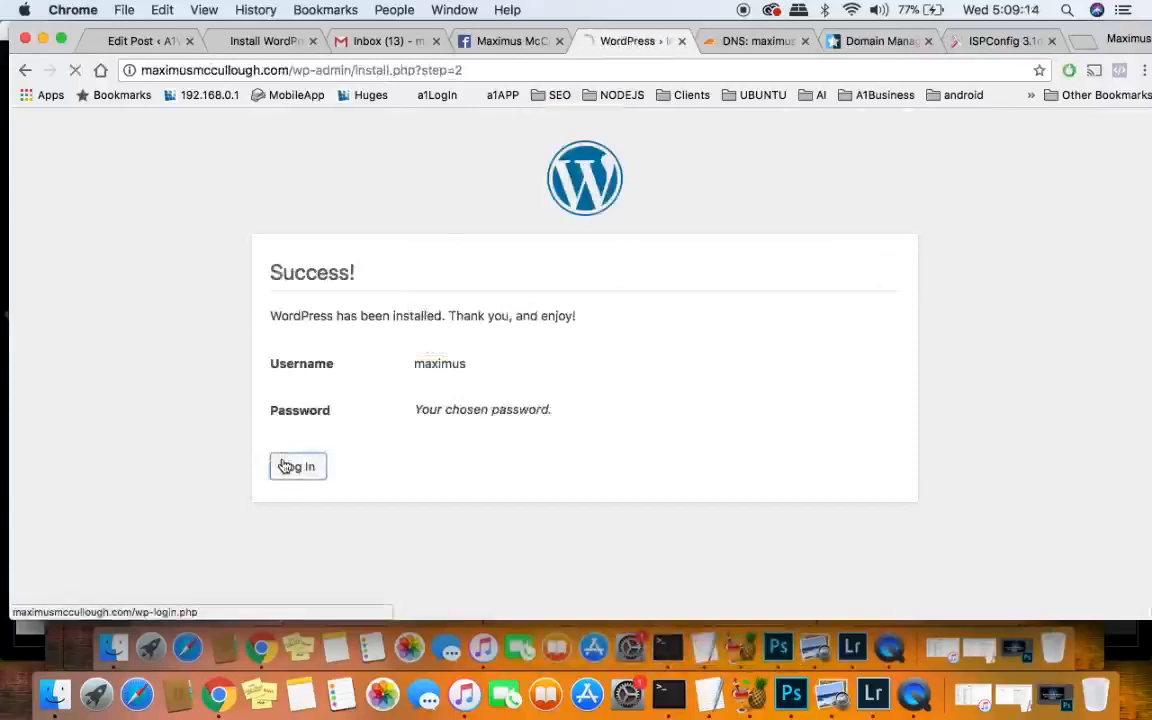
{"action": "left_click", "coordinate": [296, 466]}
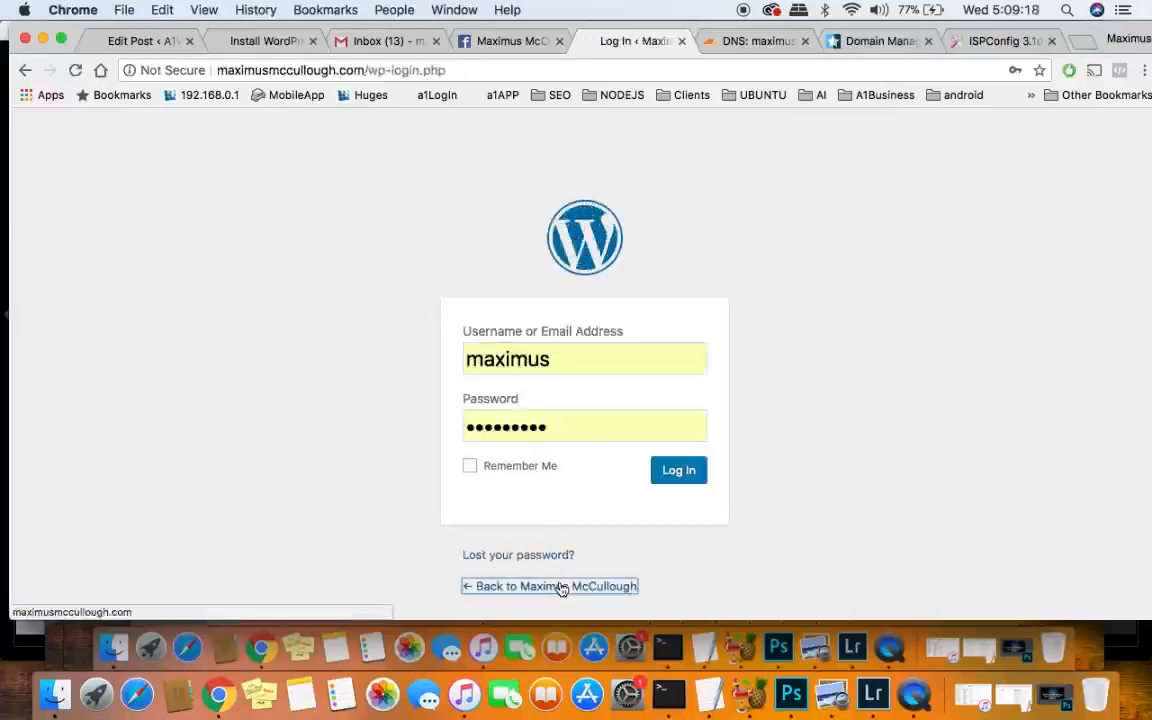
{"action": "left_click", "coordinate": [550, 586]}
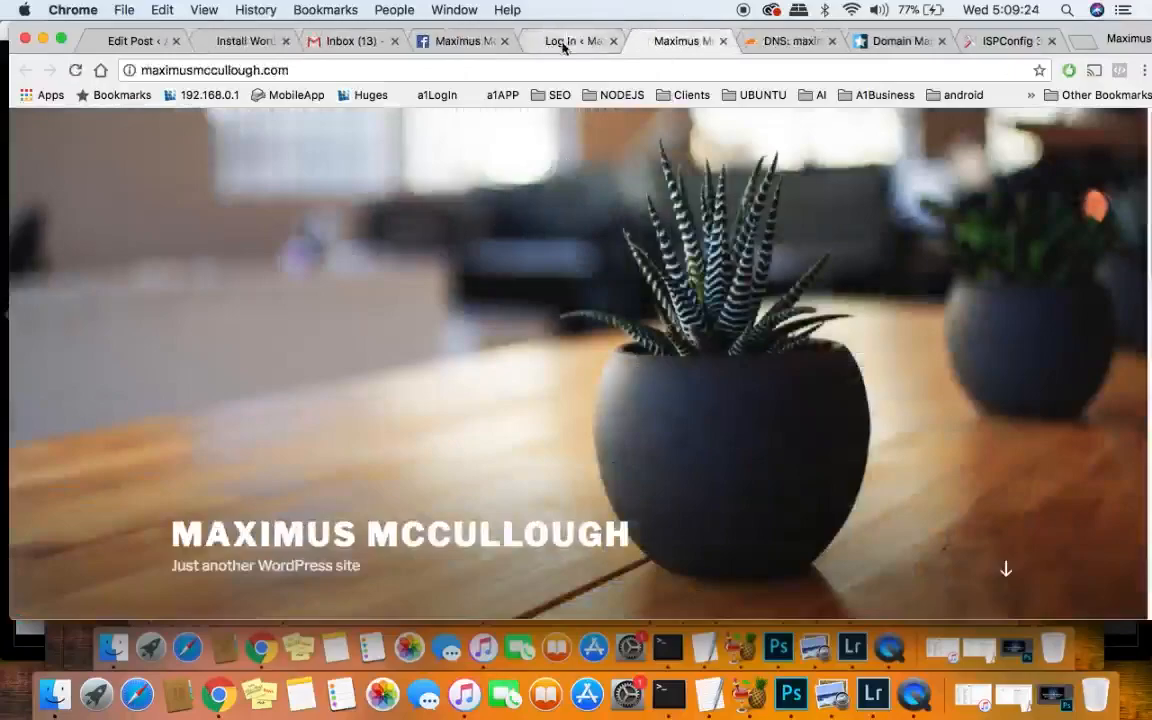
{"action": "left_click", "coordinate": [570, 40]}
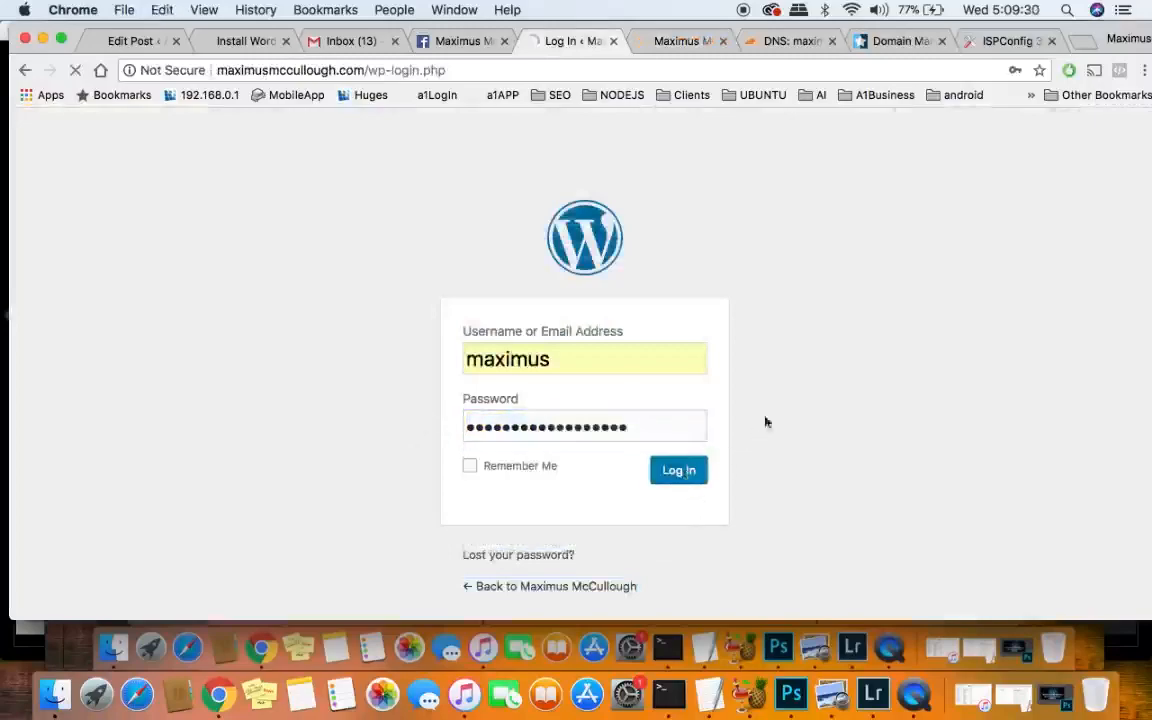
{"action": "left_click", "coordinate": [678, 470]}
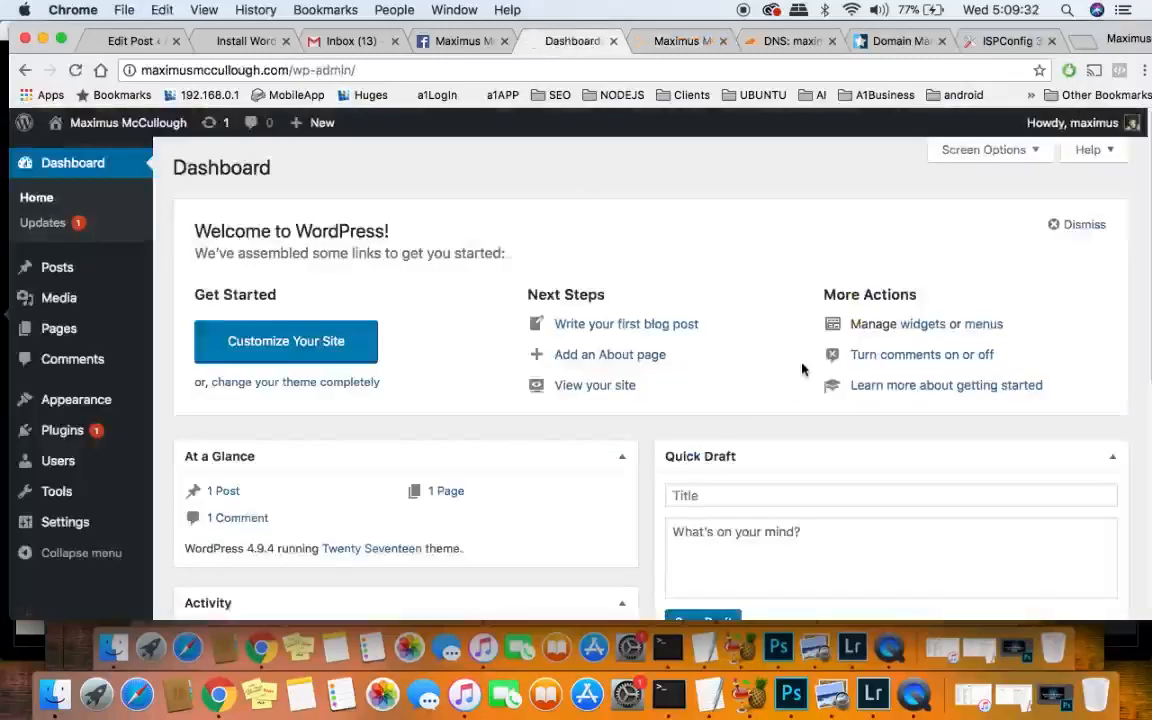
{"action": "mouse_move", "coordinate": [572, 228]}
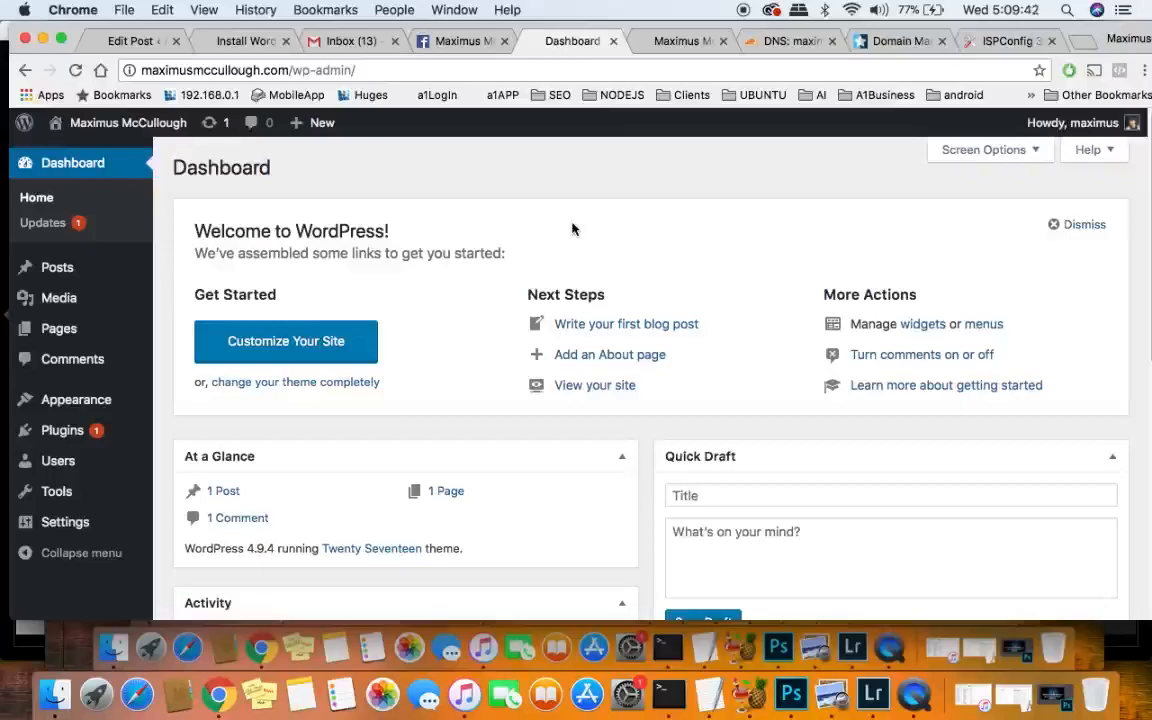
{"action": "mouse_move", "coordinate": [688, 216]}
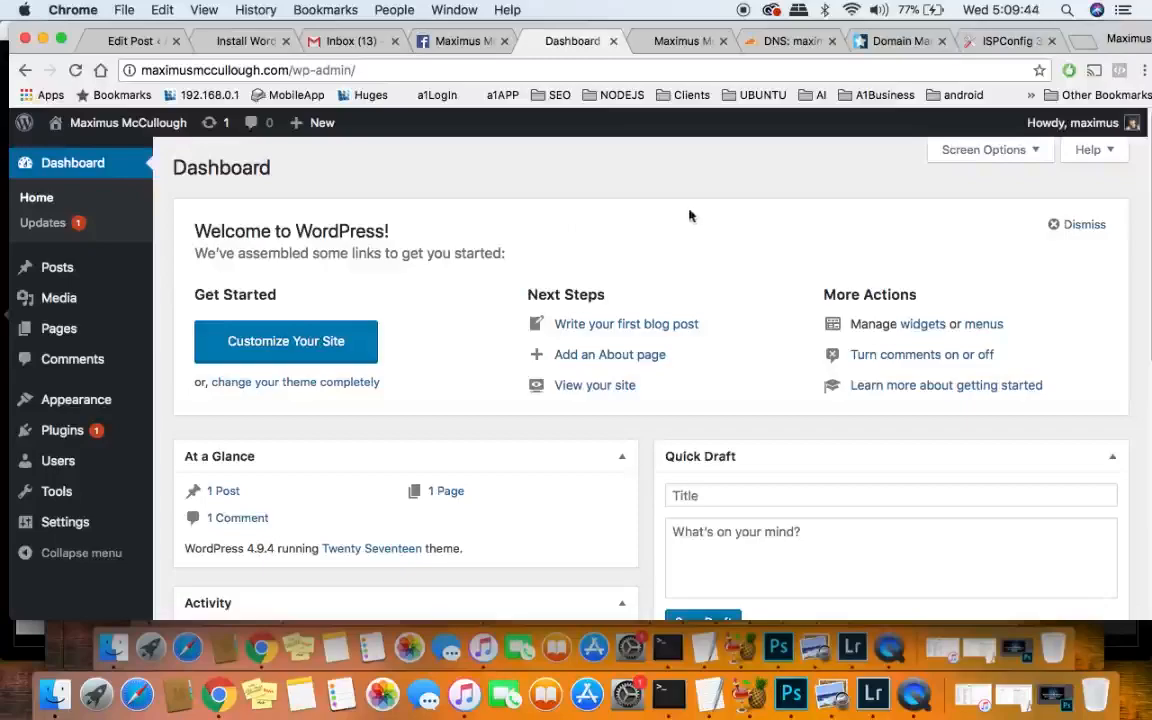